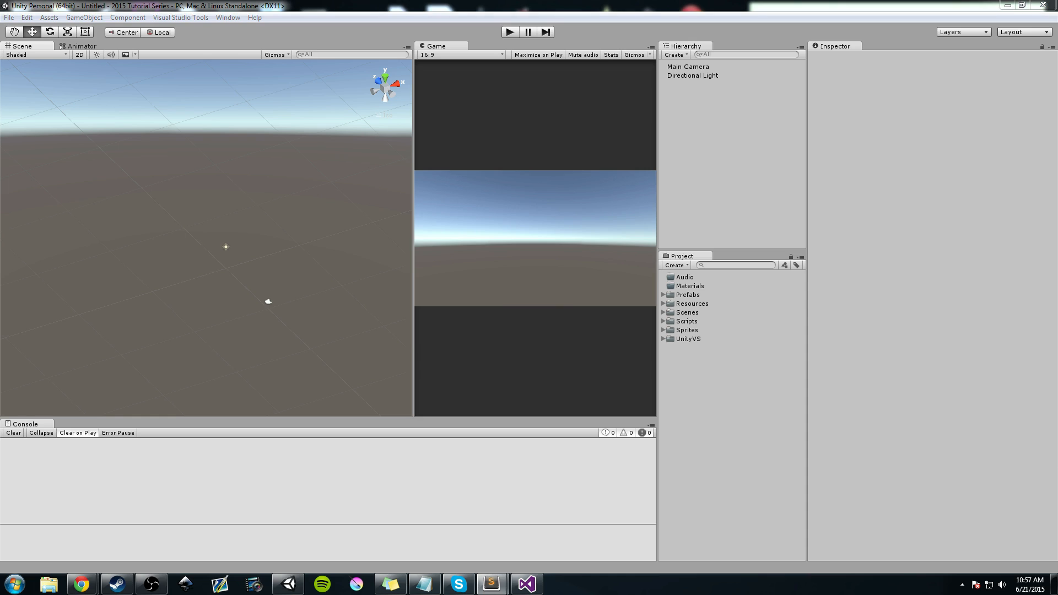
- Launch Sublime Text 2 from the taskbar with a blank untitled document
left_click(492, 584)
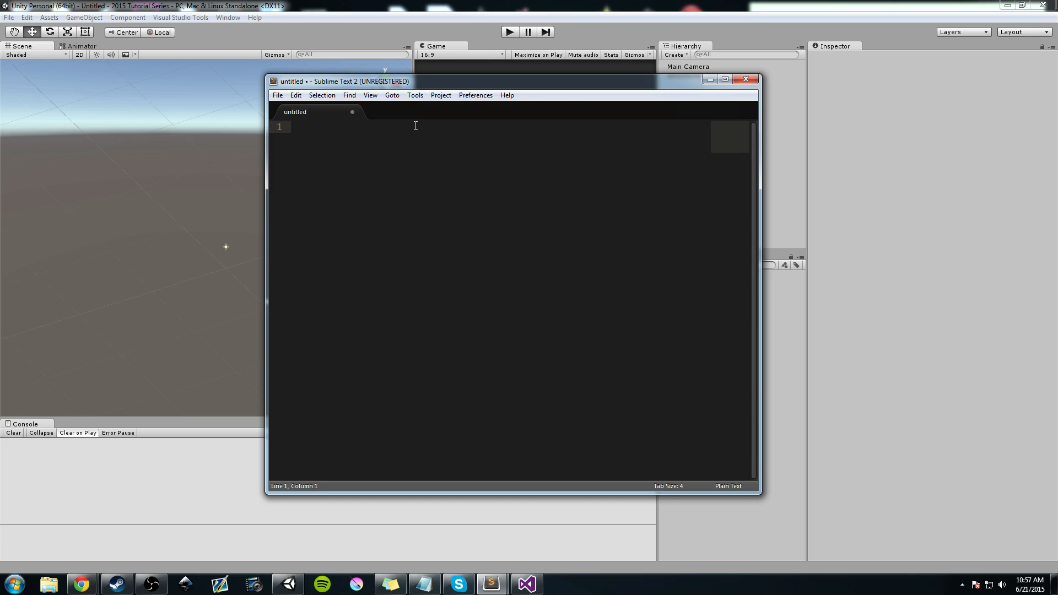
- Write the 'Ability System' heading and a line describing an editor for unlimited abilities with different characteristics
type("Abilit")
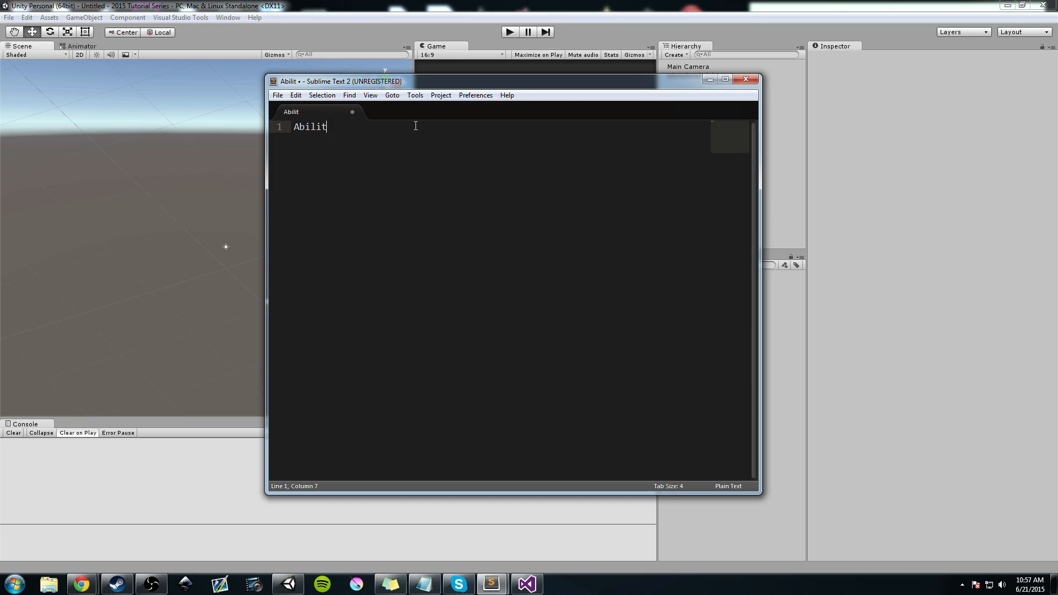
type("y System")
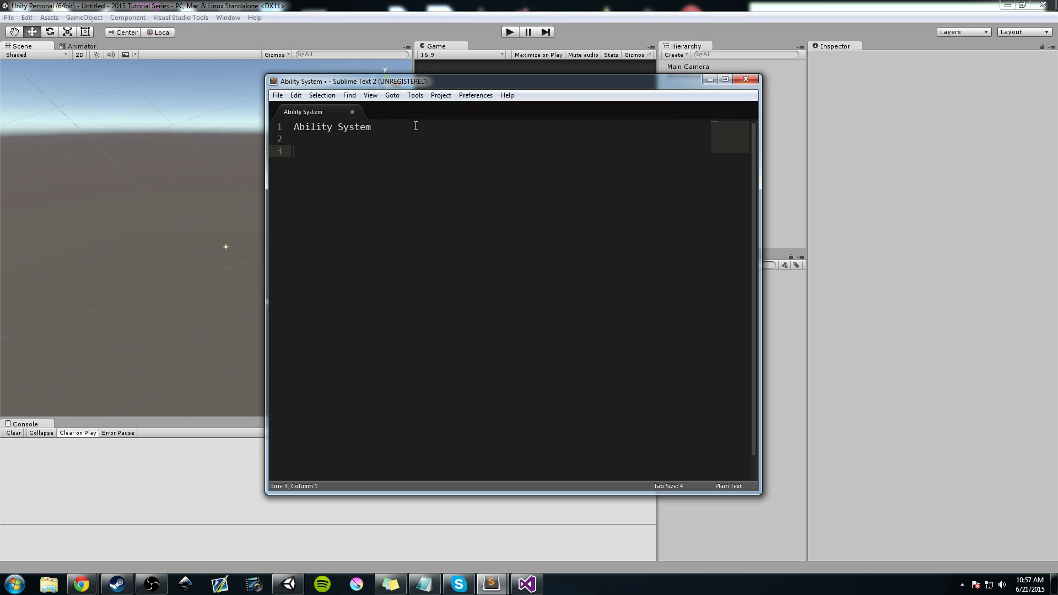
type("Edityor that a")
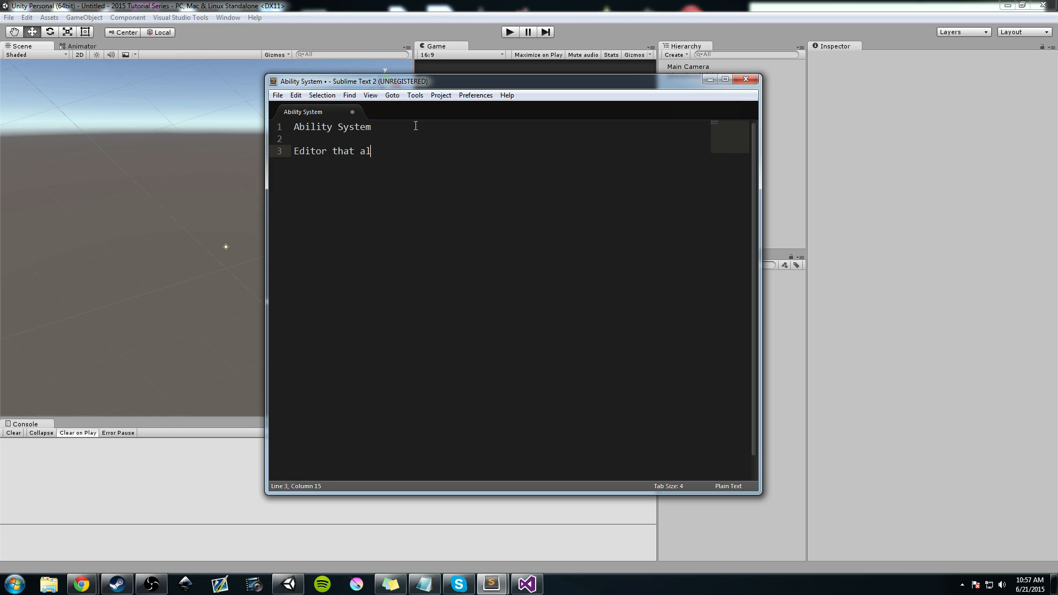
type("lows us to crea")
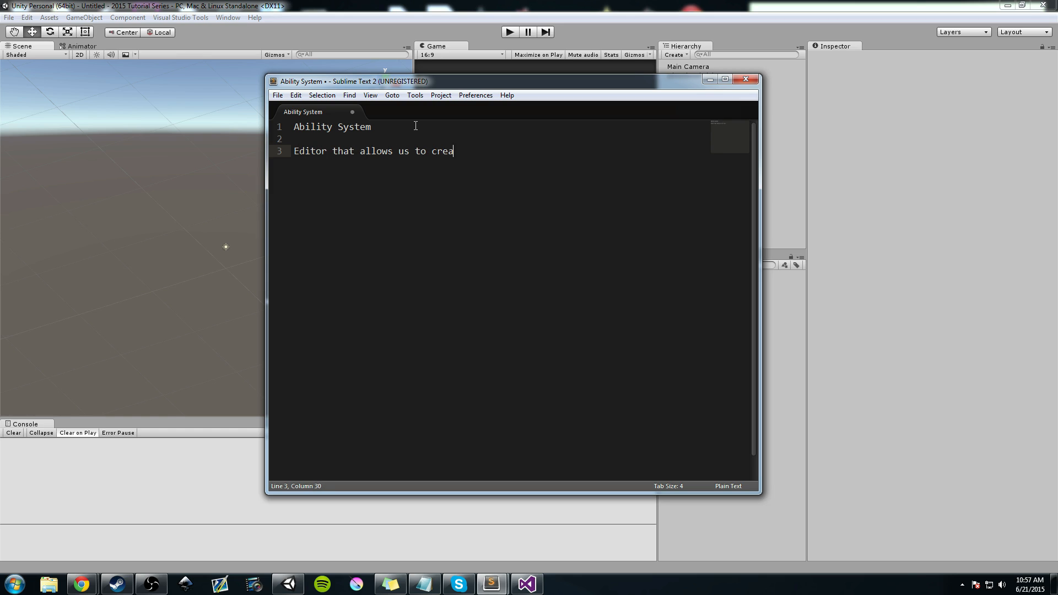
type("te un")
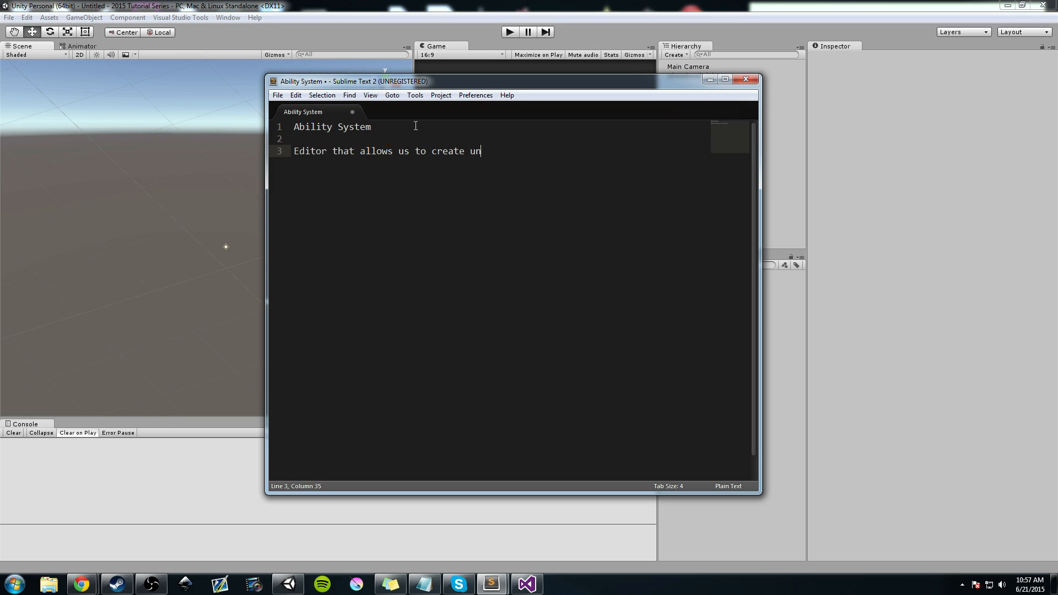
type("n unlimited")
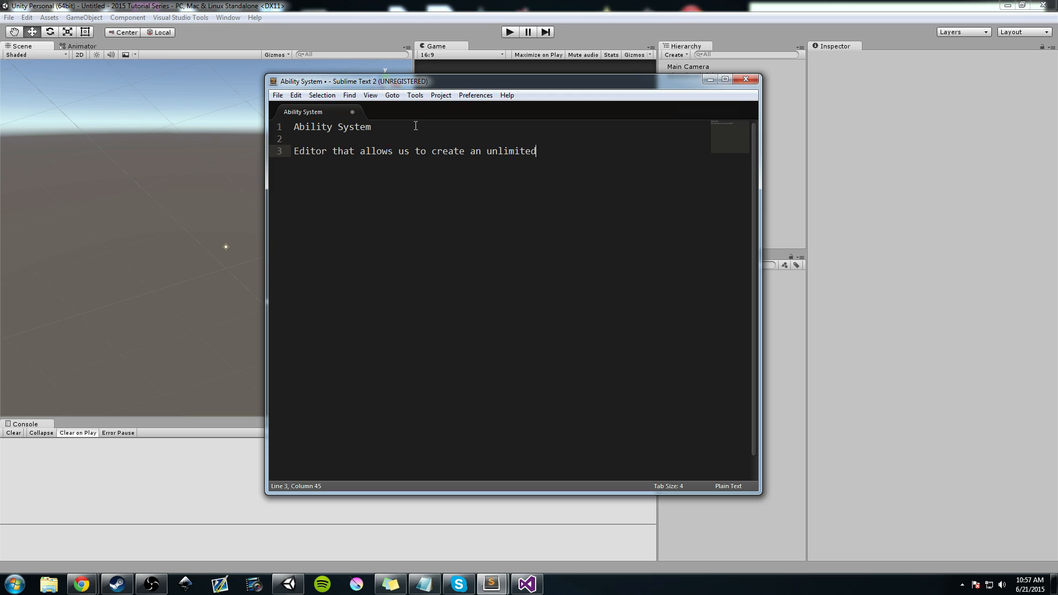
type("amount of abil")
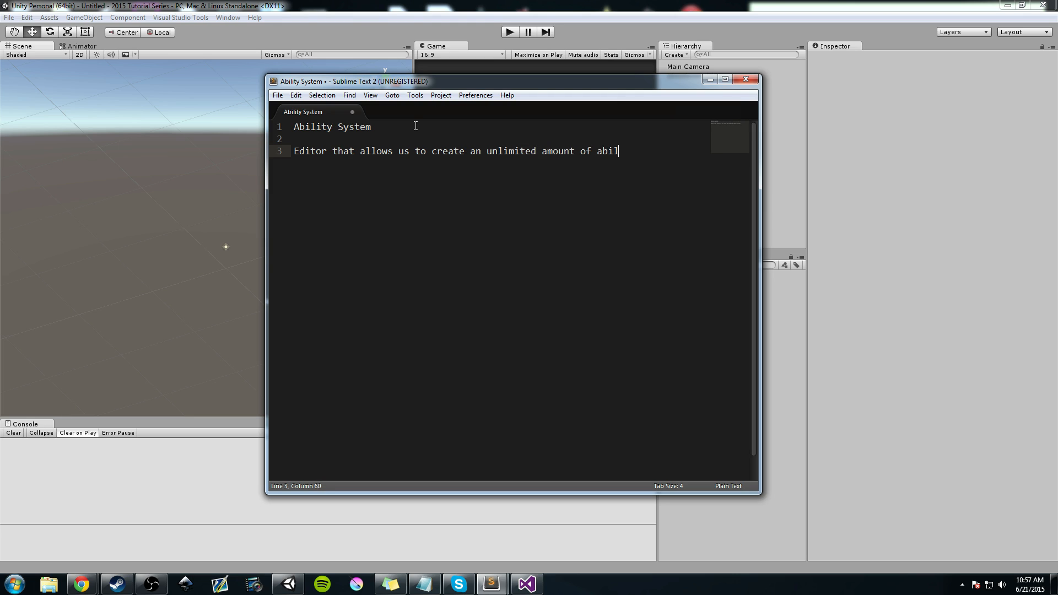
type("ites with co")
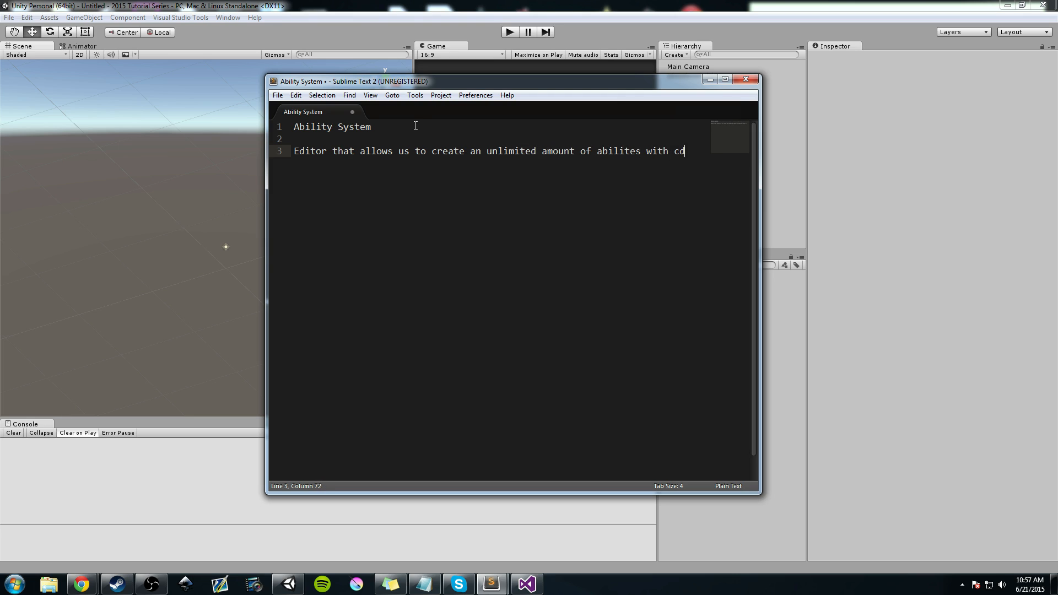
type("different char")
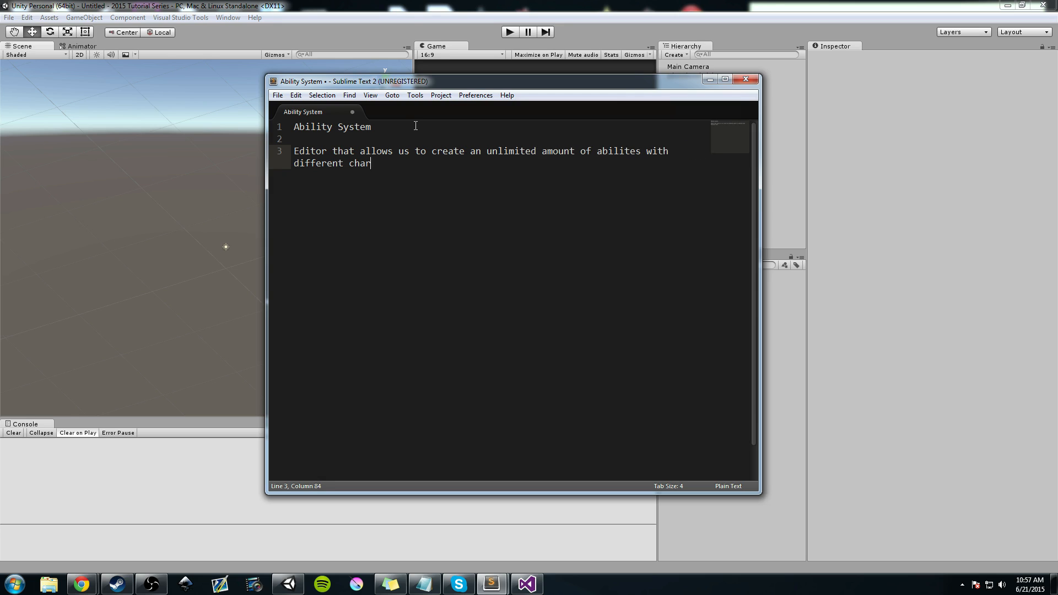
type("ertri")
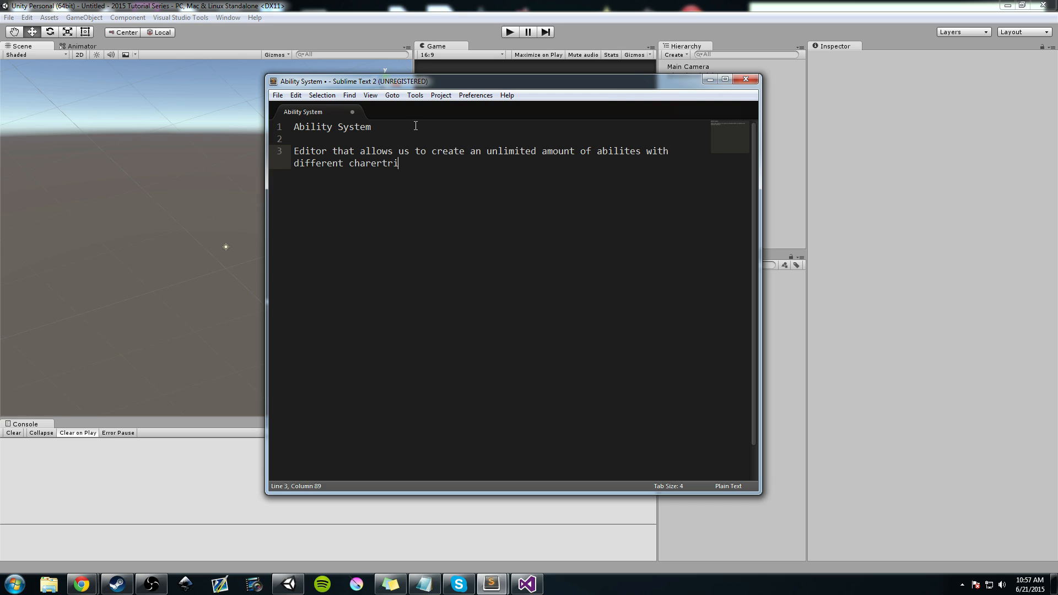
type("stics")
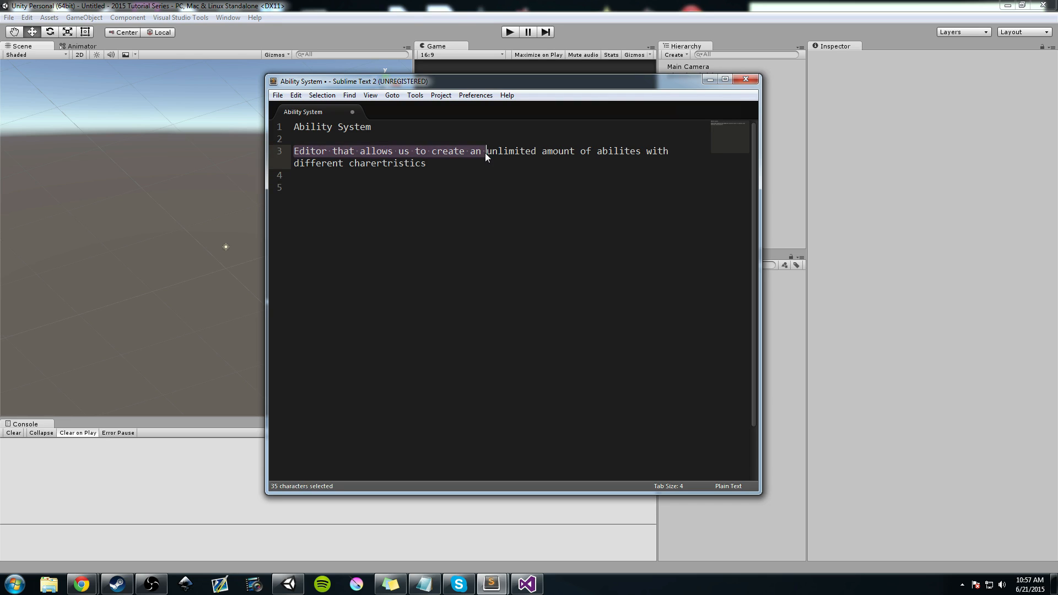
left_click(425, 163)
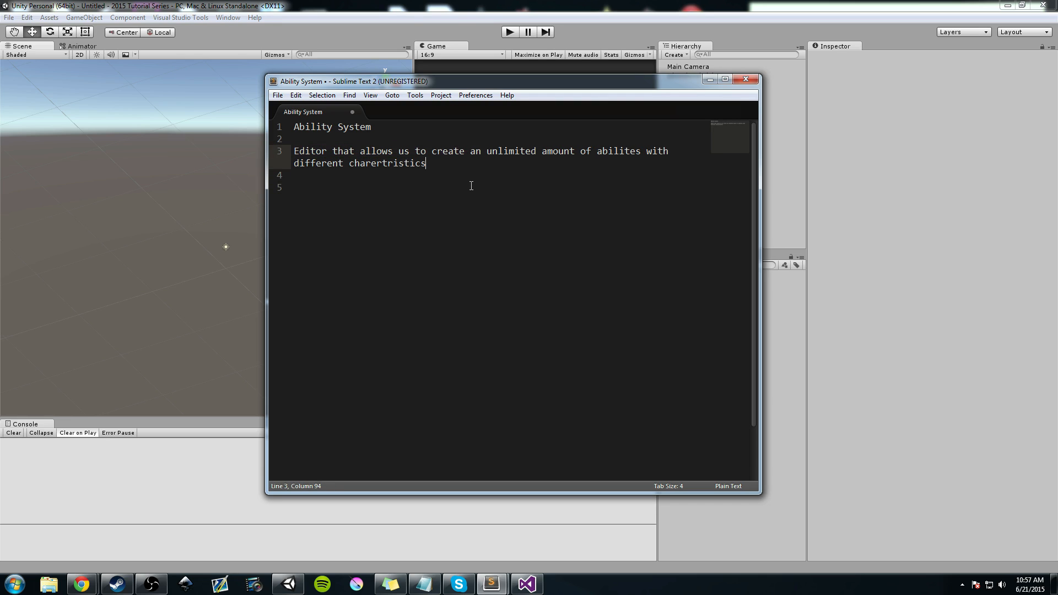
mouse_move(462, 191)
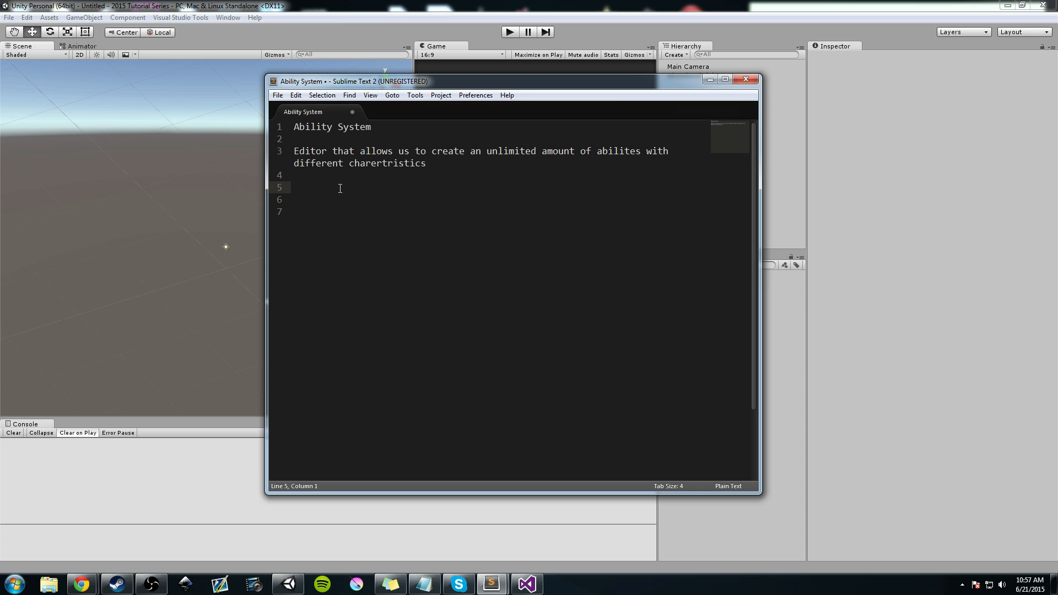
- List Ability, Spell and Melee on separate lines, then add an 'Ability Charcteristics' heading
type("Ability")
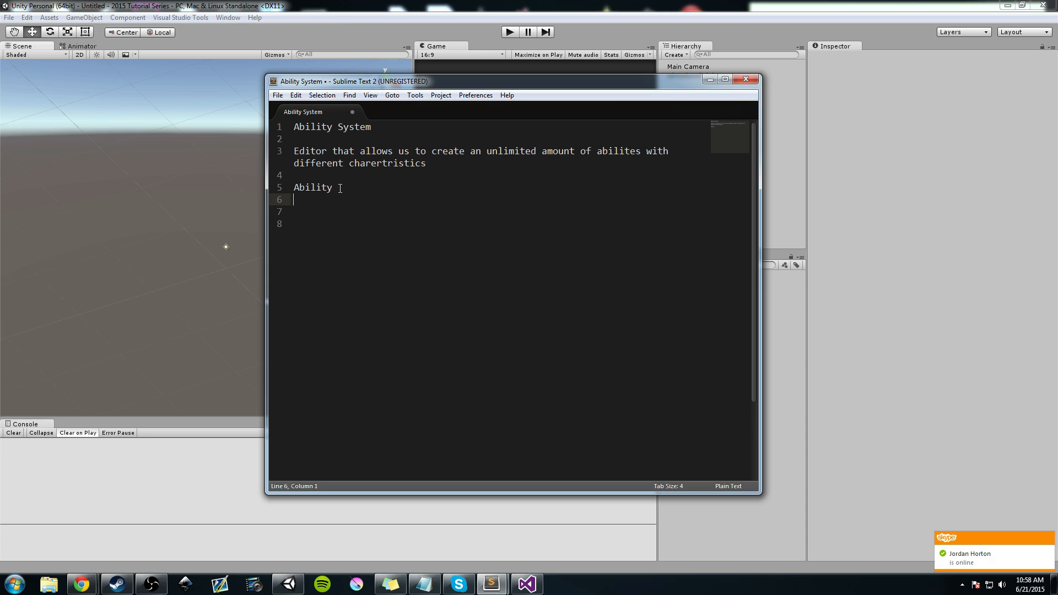
type("Spell")
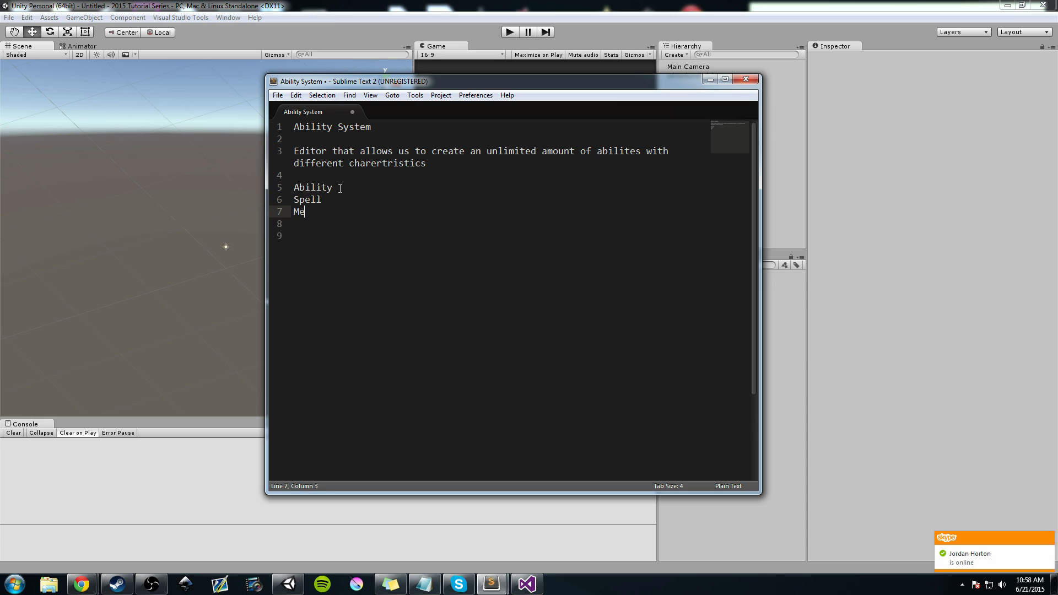
type("lee")
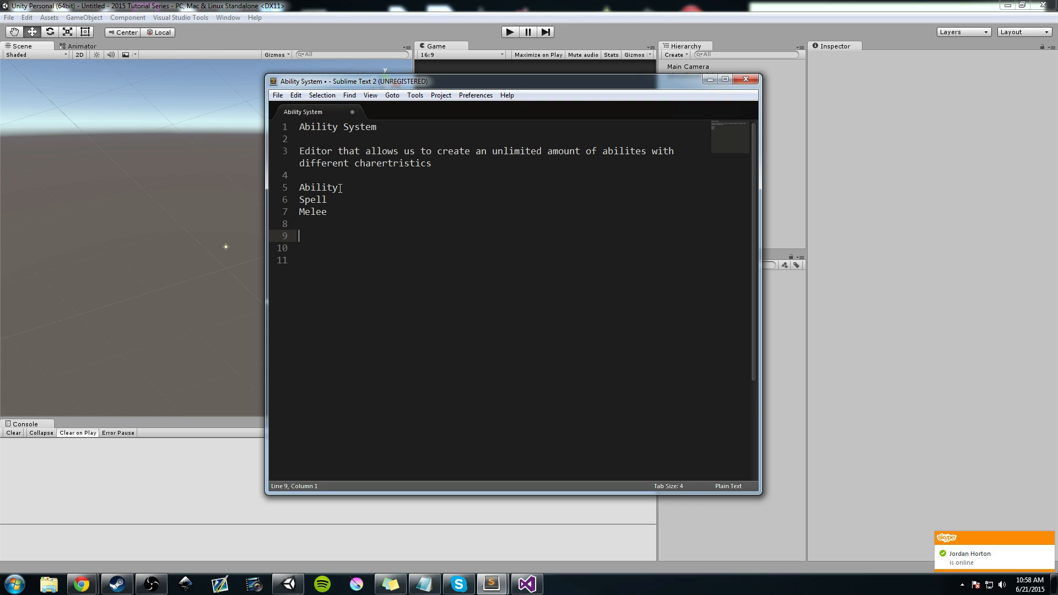
type("Ab")
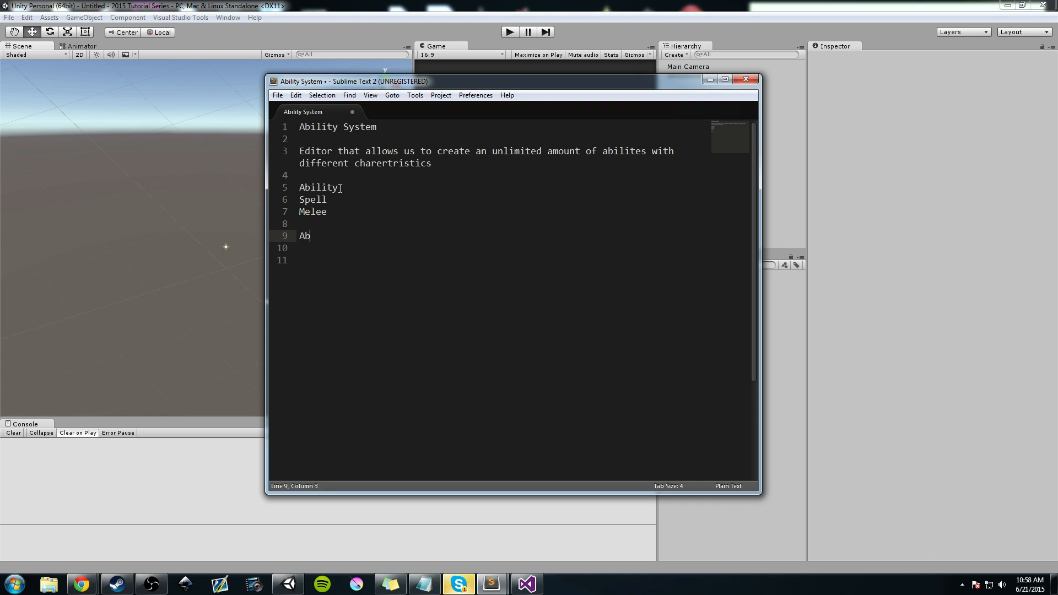
type("ility Char")
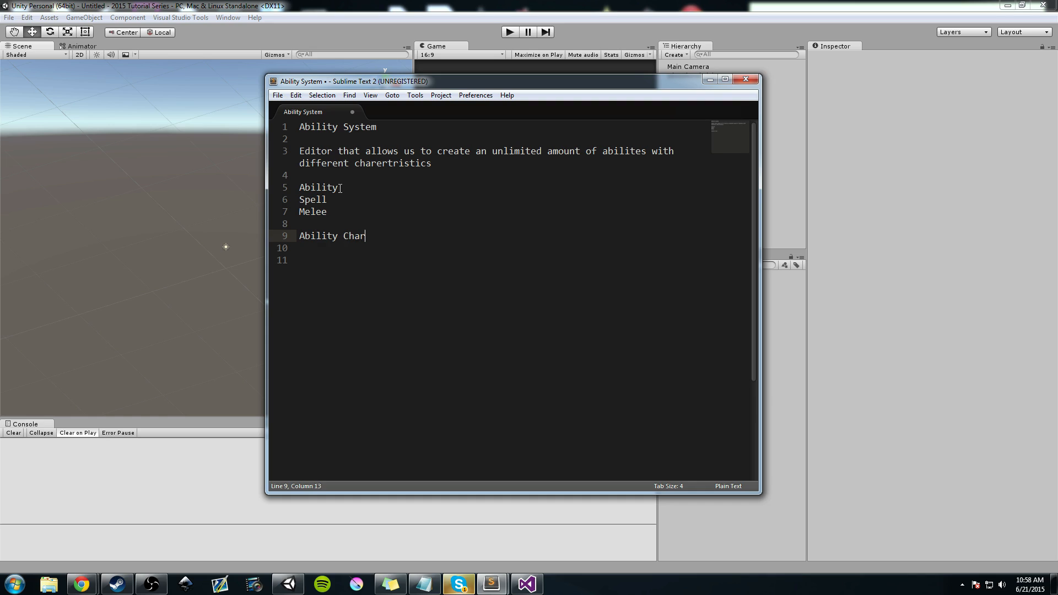
type("eristics")
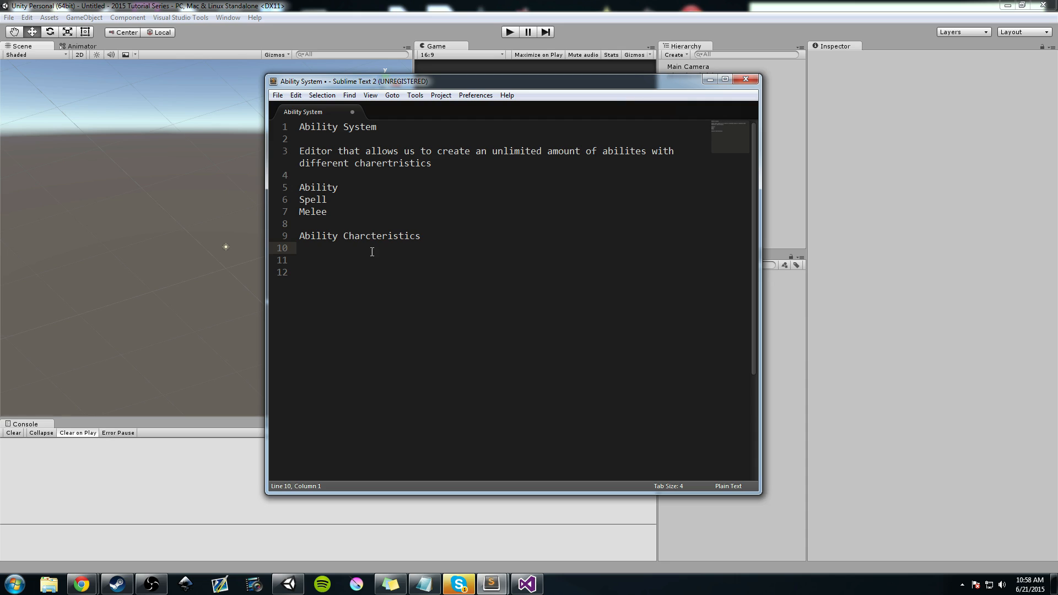
- Rename the heading to 'Ability Behaviors' and list aoe, dot, hot and ranged indented beneath it
double_click(380, 235)
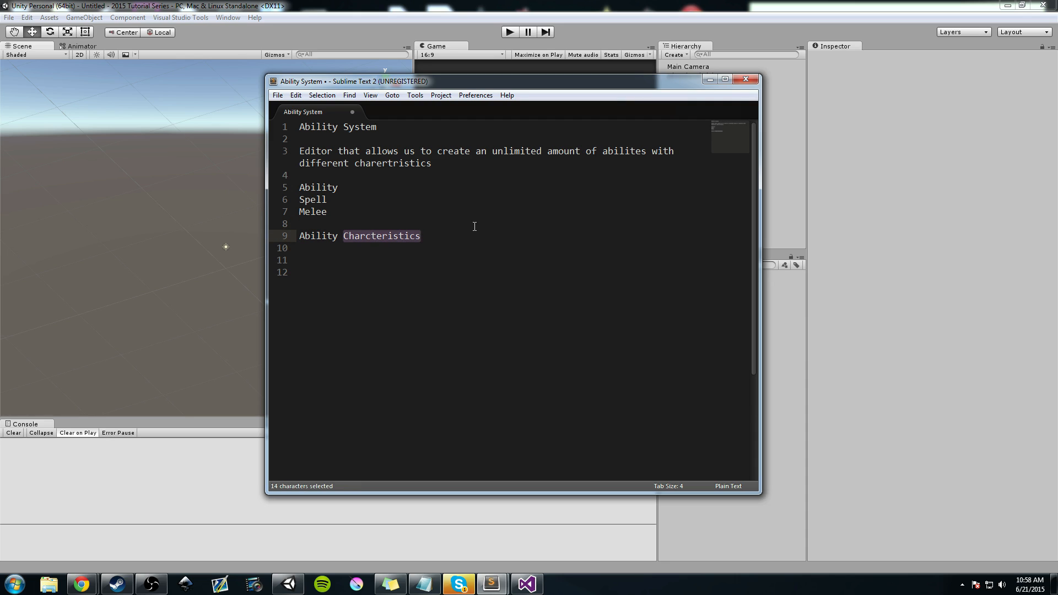
type("Behaviors")
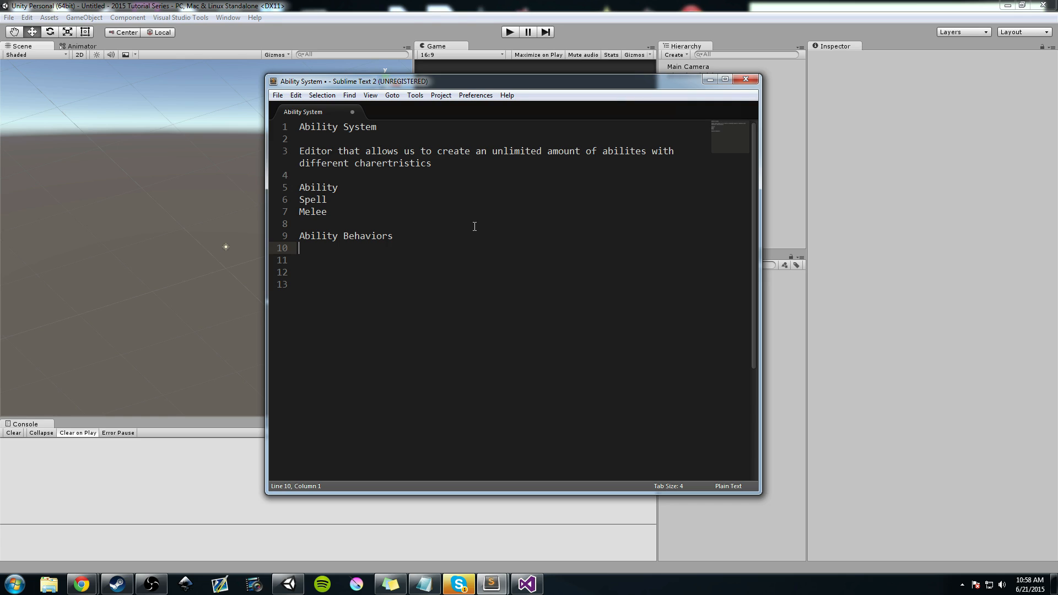
key("Tab")
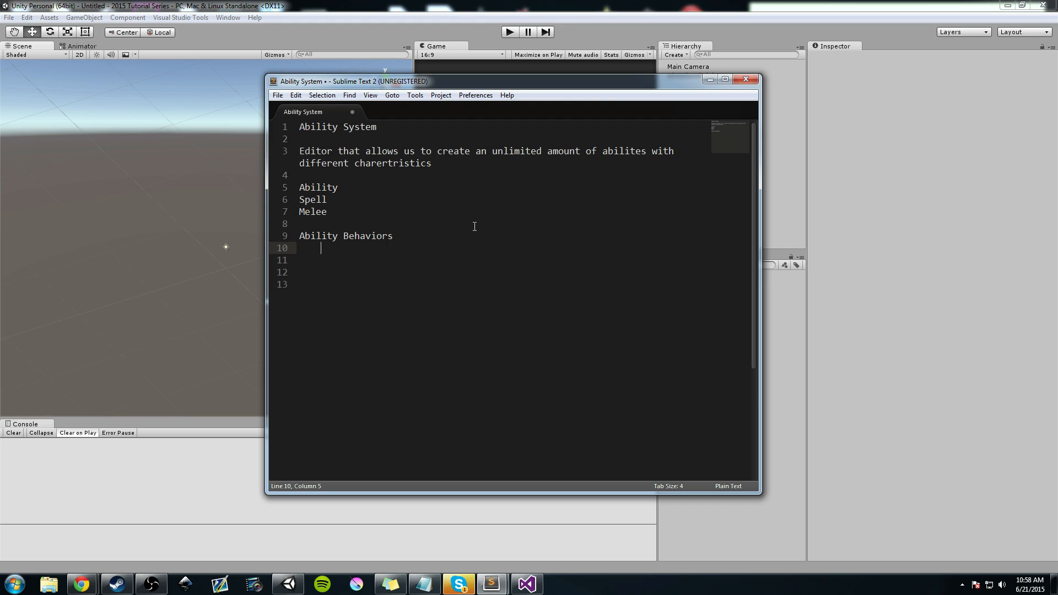
type("aoe")
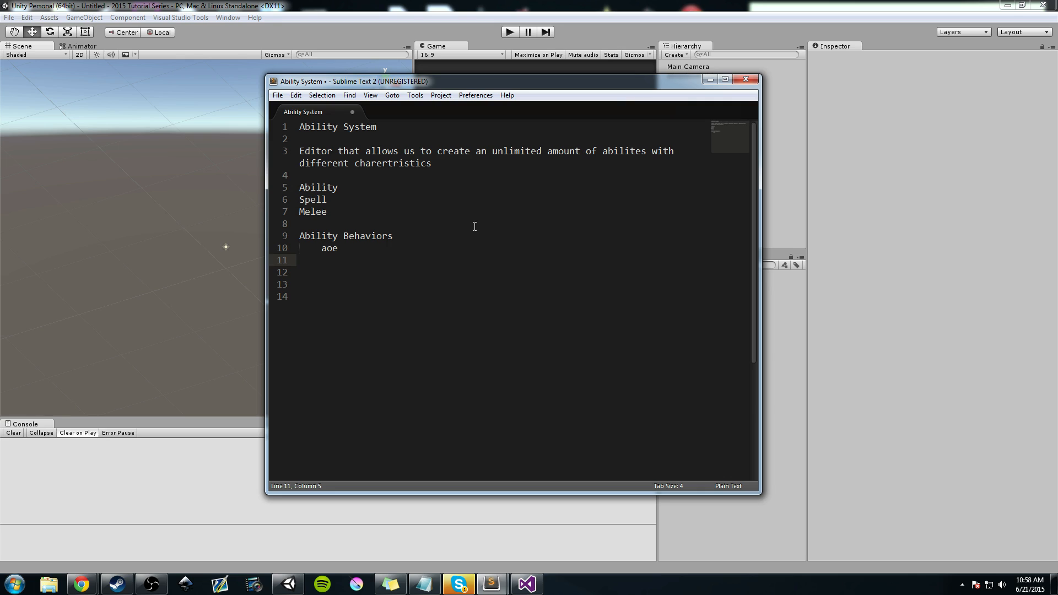
type("dot")
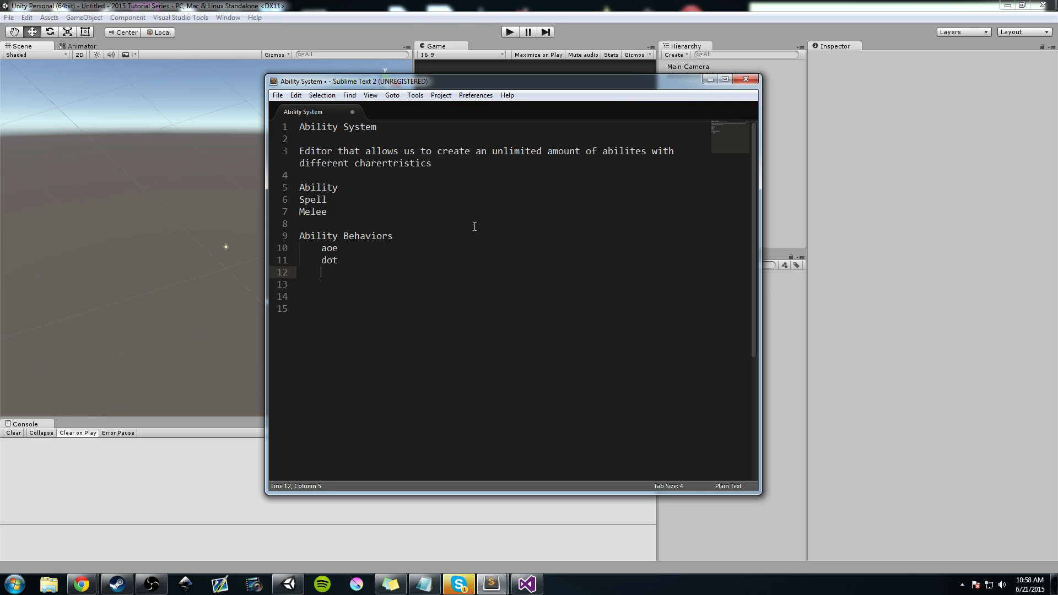
type("hot")
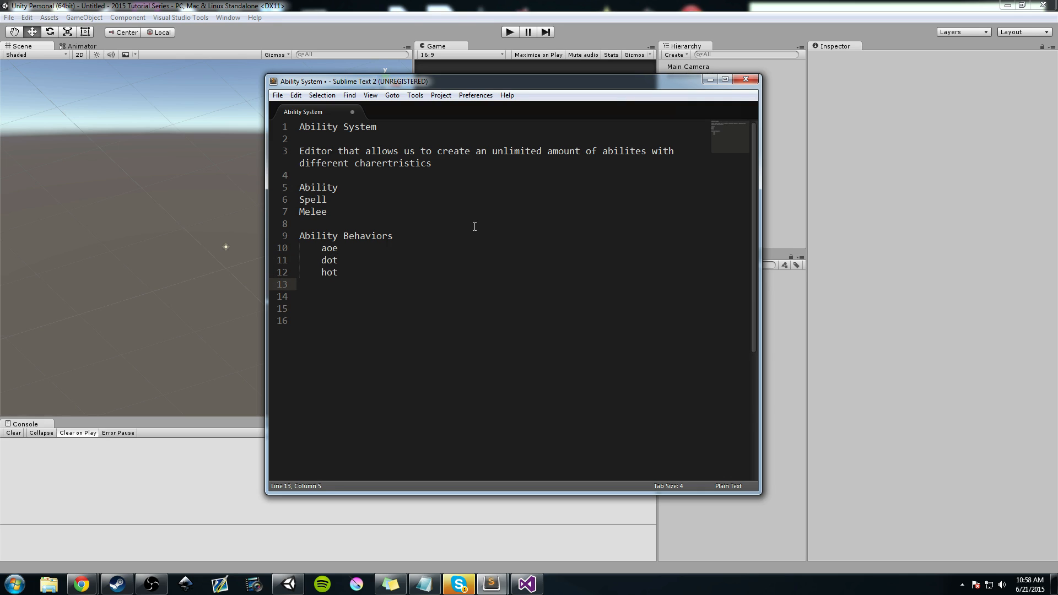
type("ranged")
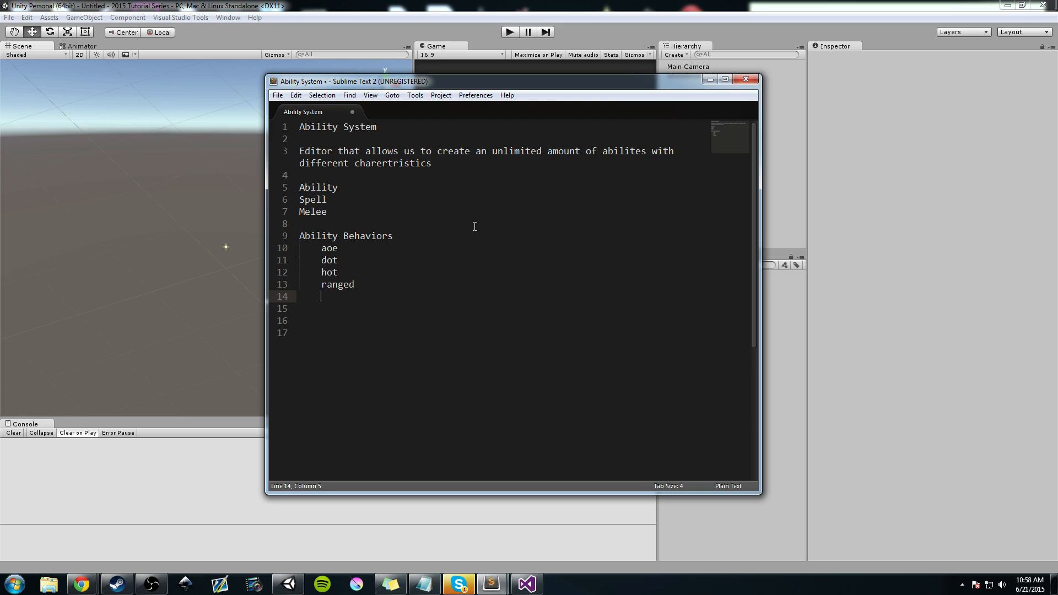
- Add instant, chain and pushback to the behaviors list, correcting the mistyped name
type("sh")
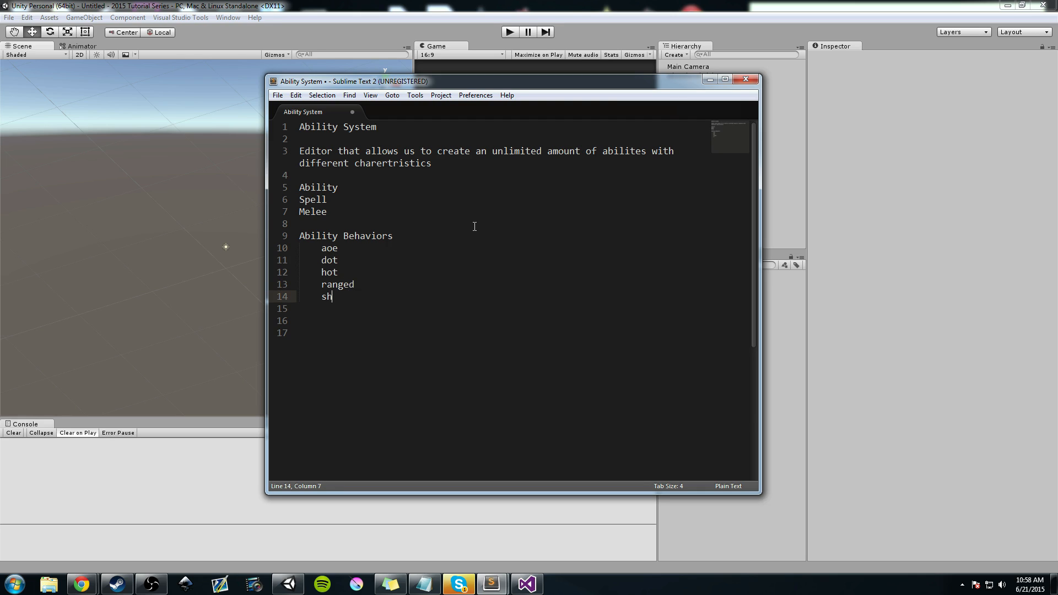
type("instant")
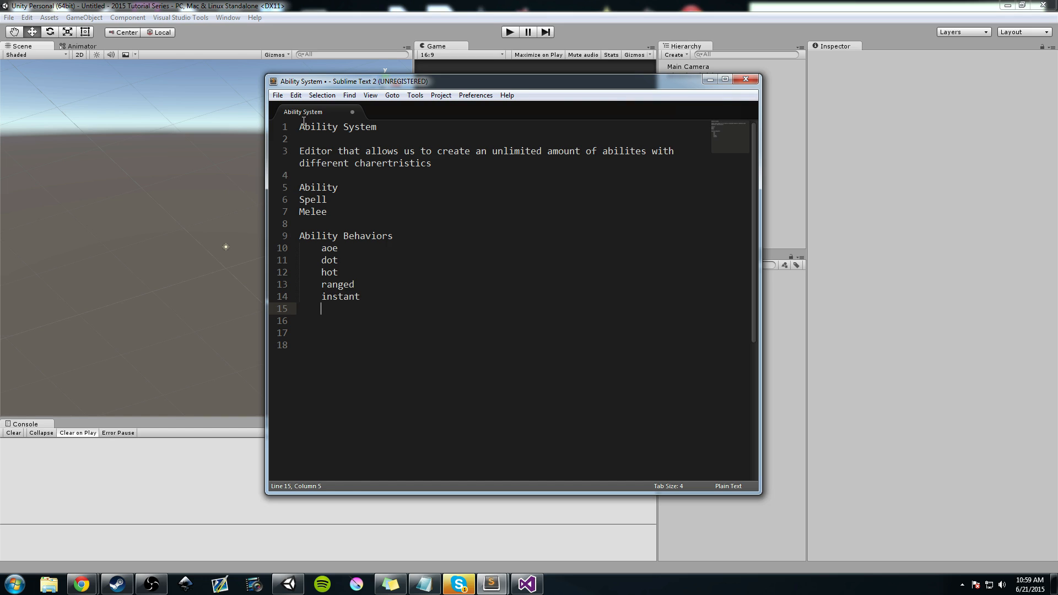
left_click(328, 211)
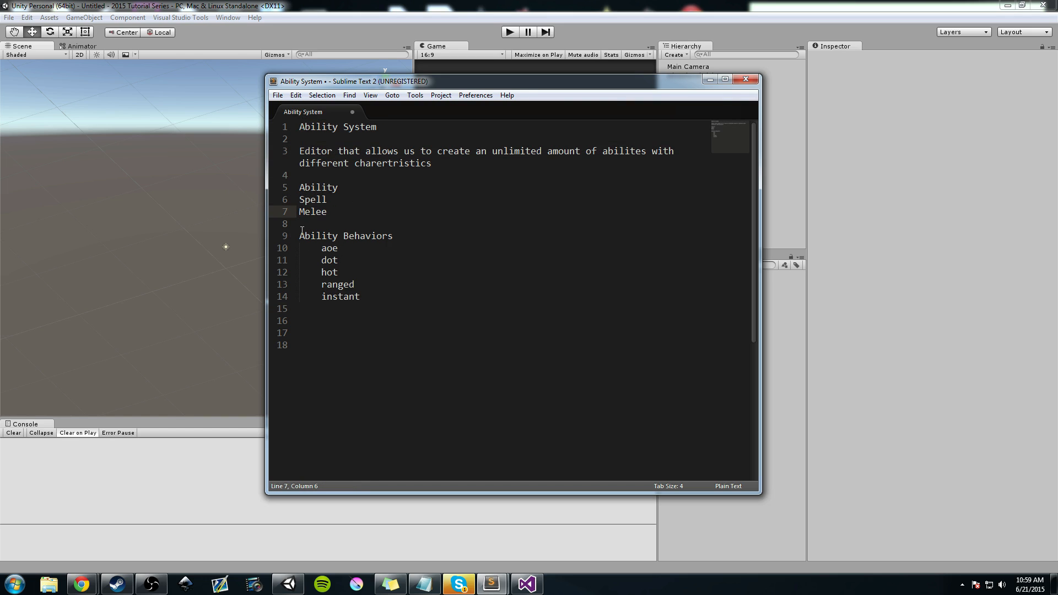
type("c")
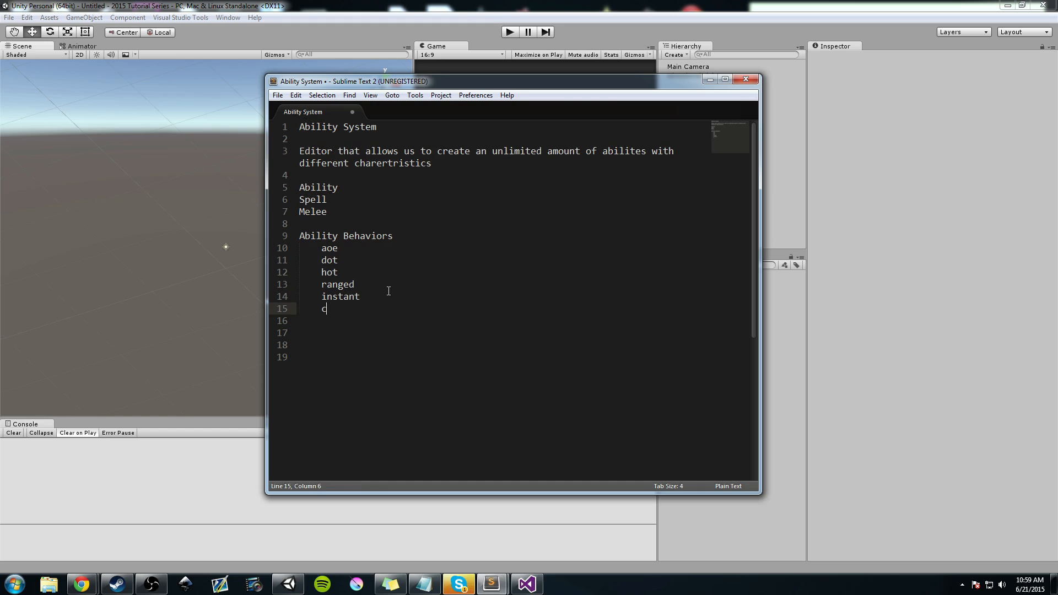
type("hain")
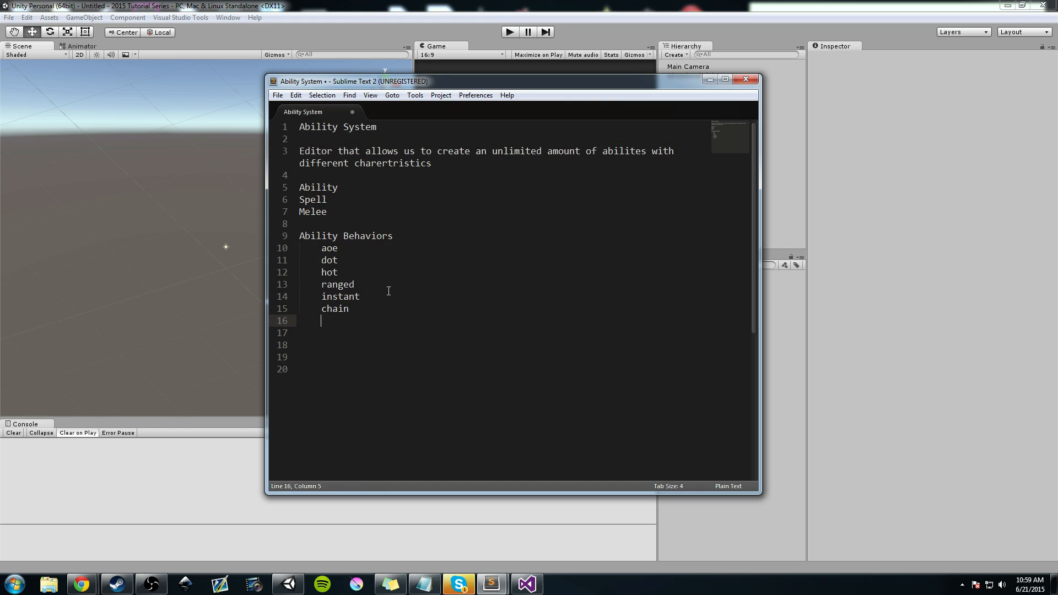
type("pui")
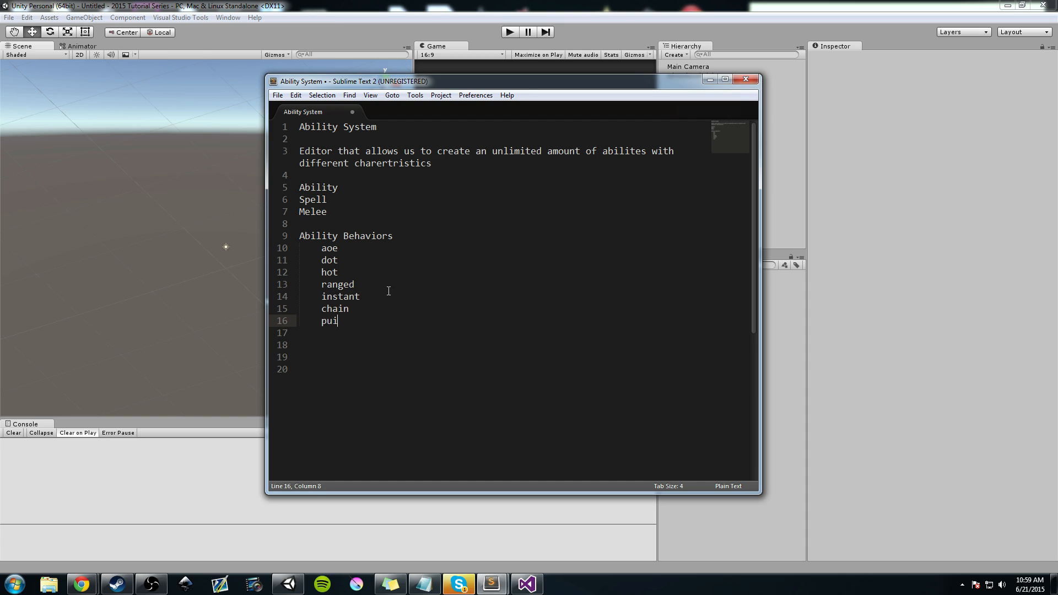
type("sheffect")
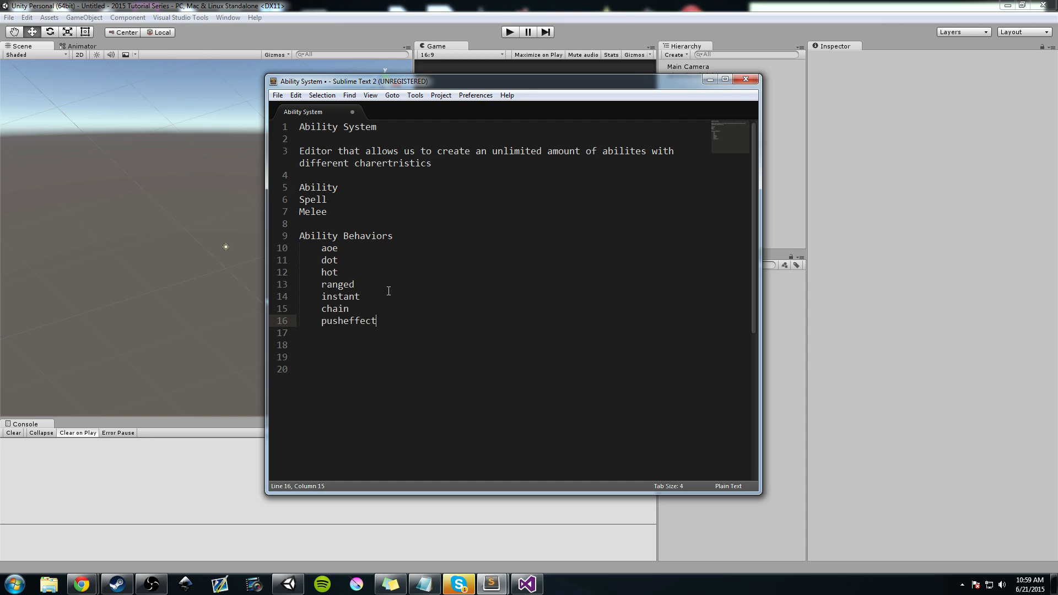
double_click(366, 321)
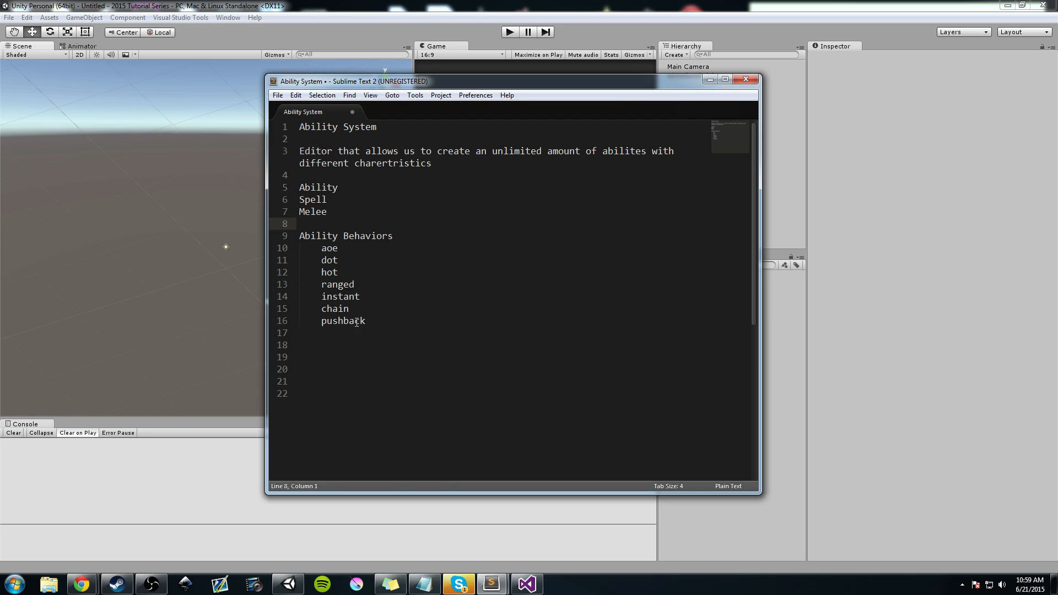
mouse_move(345, 273)
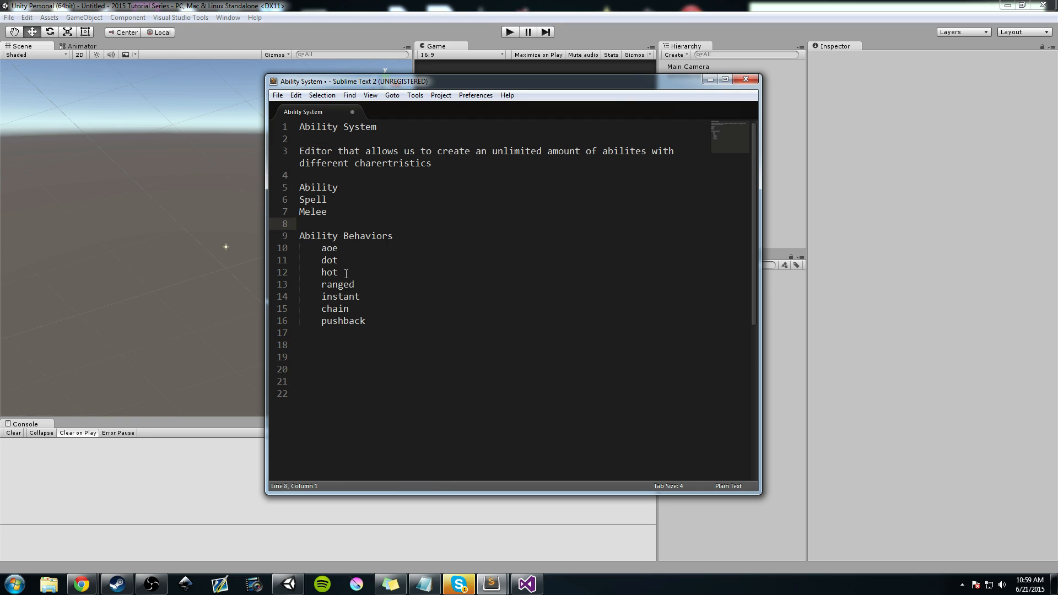
left_click(321, 344)
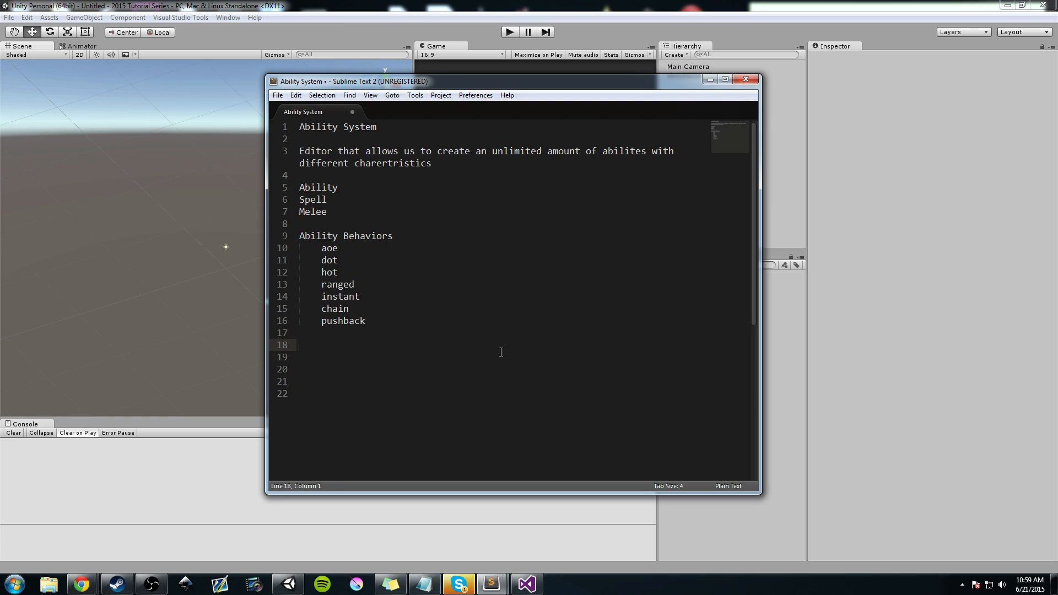
- Add a 'Fire Ball' heading on its own line below the behaviors list
type("Fire Ball")
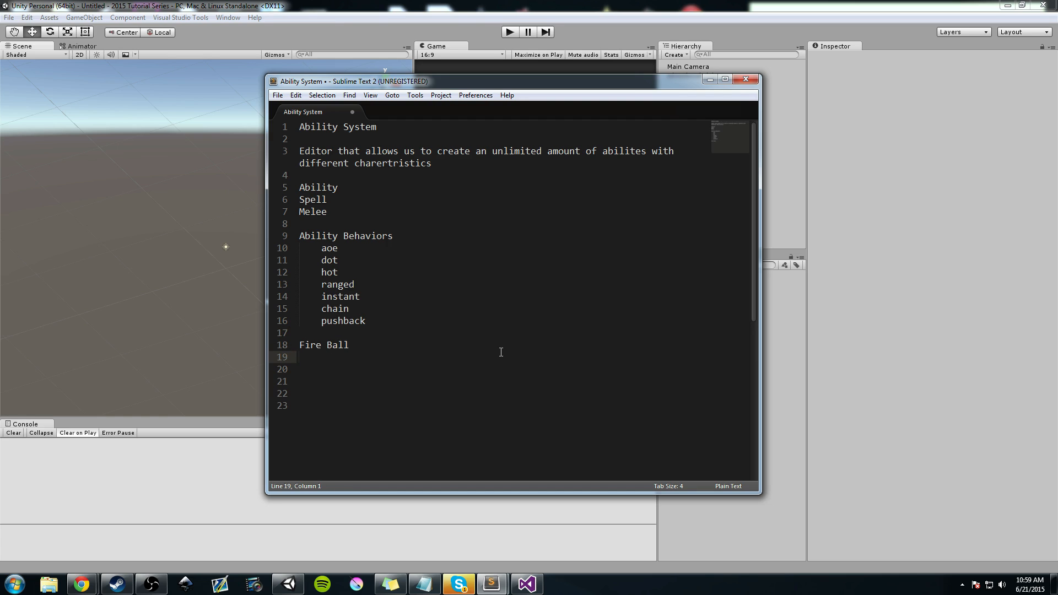
left_click(300, 357)
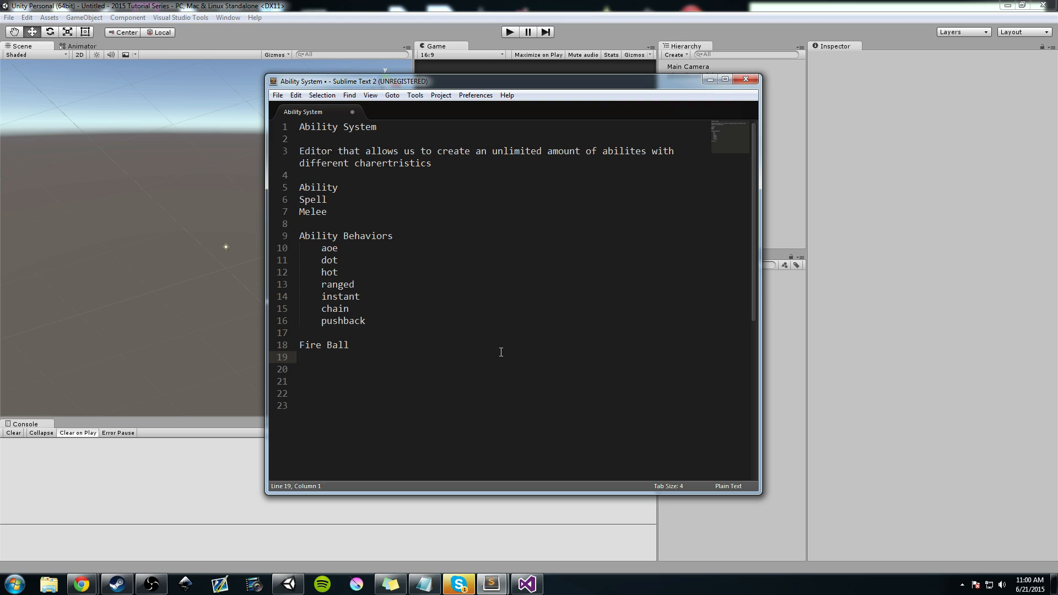
- Under Fire Ball write the line 'Ranged, Spell, AOE, DOT, Pushback', fixing the comma and typos
type("Ra")
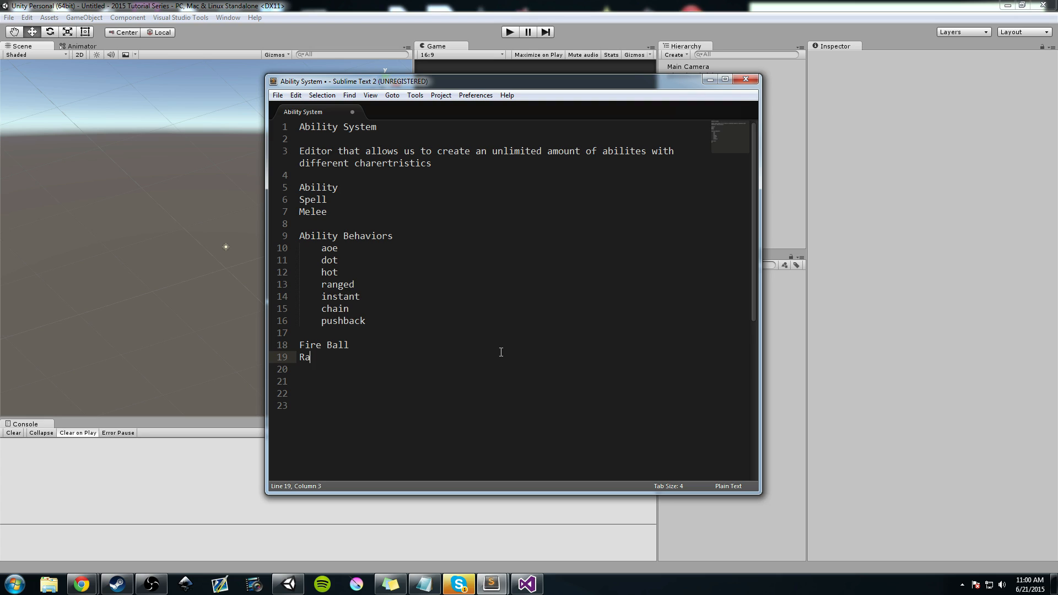
type("nged, Spell, AOE, DOT,")
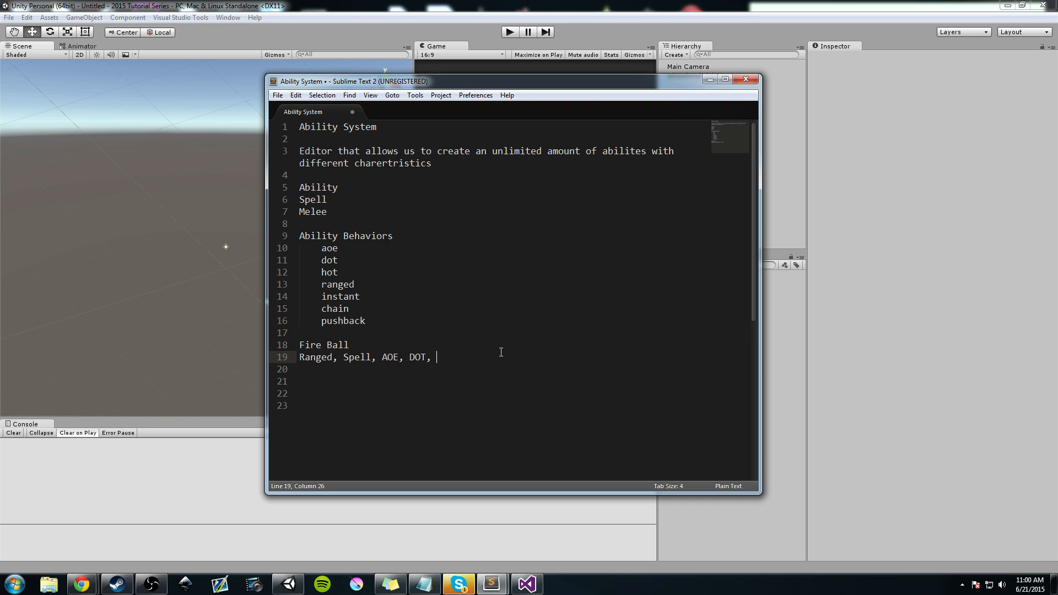
key("Backspace")
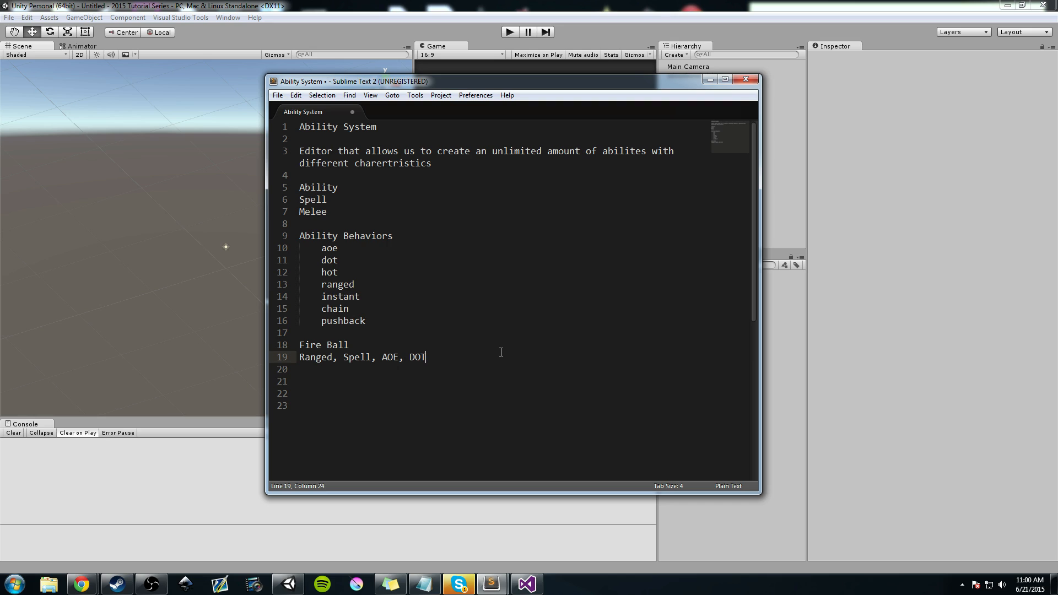
type(", Puis")
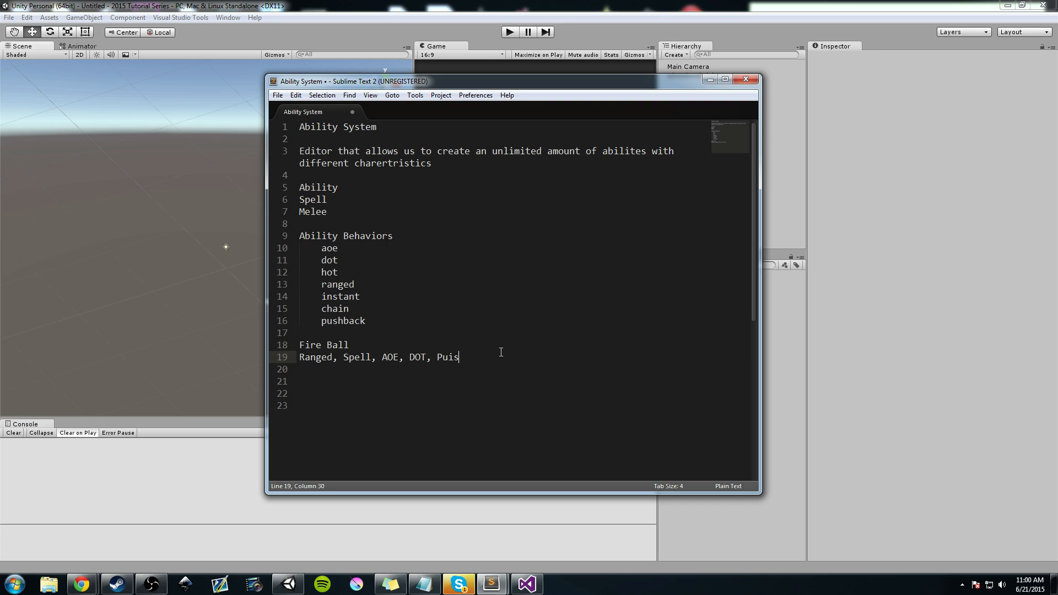
type("gba")
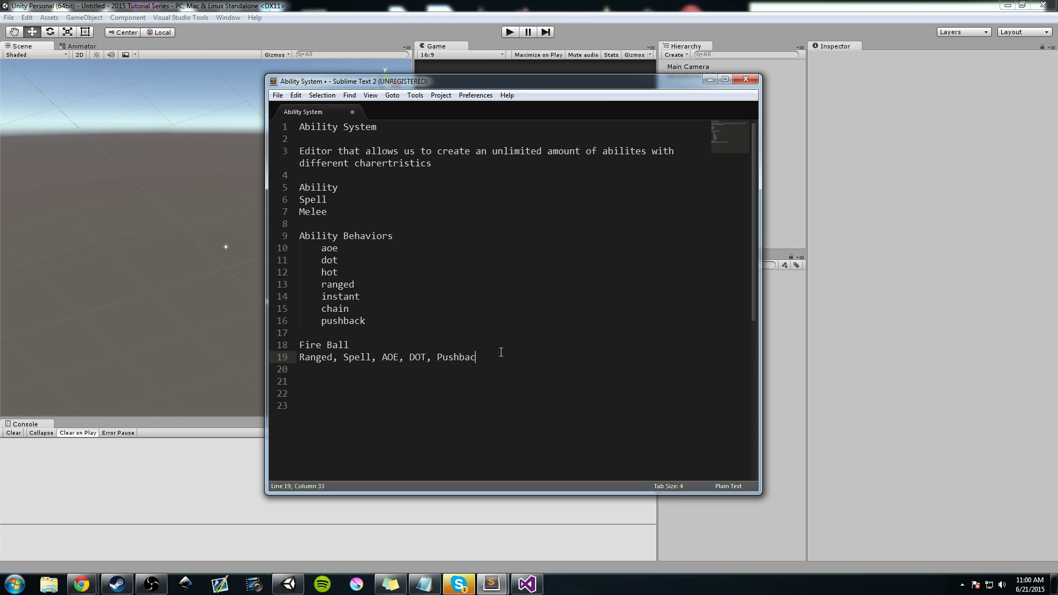
type("k")
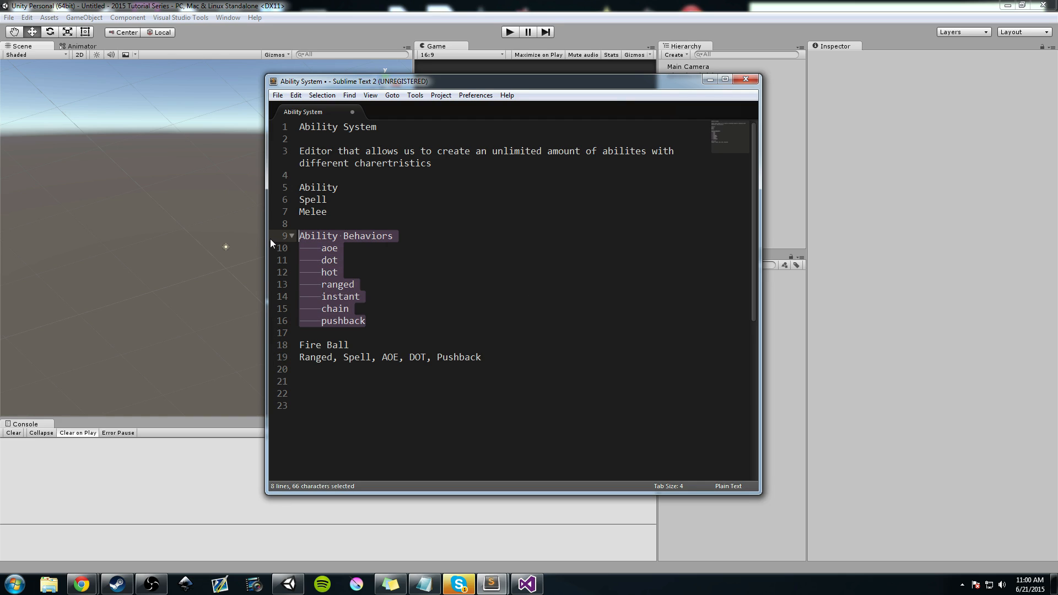
mouse_move(275, 242)
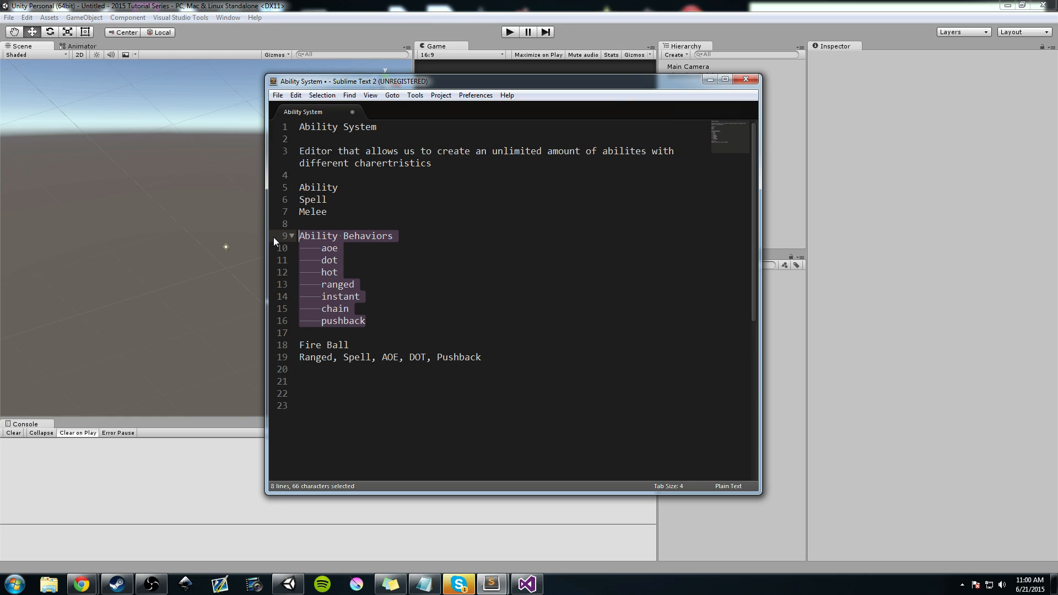
mouse_move(521, 346)
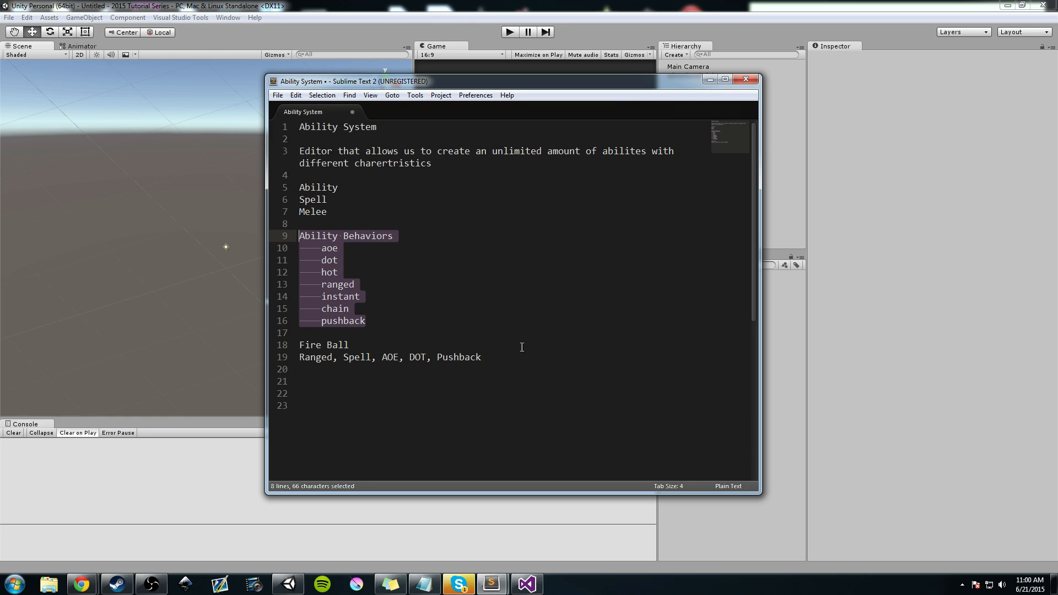
left_click(301, 333)
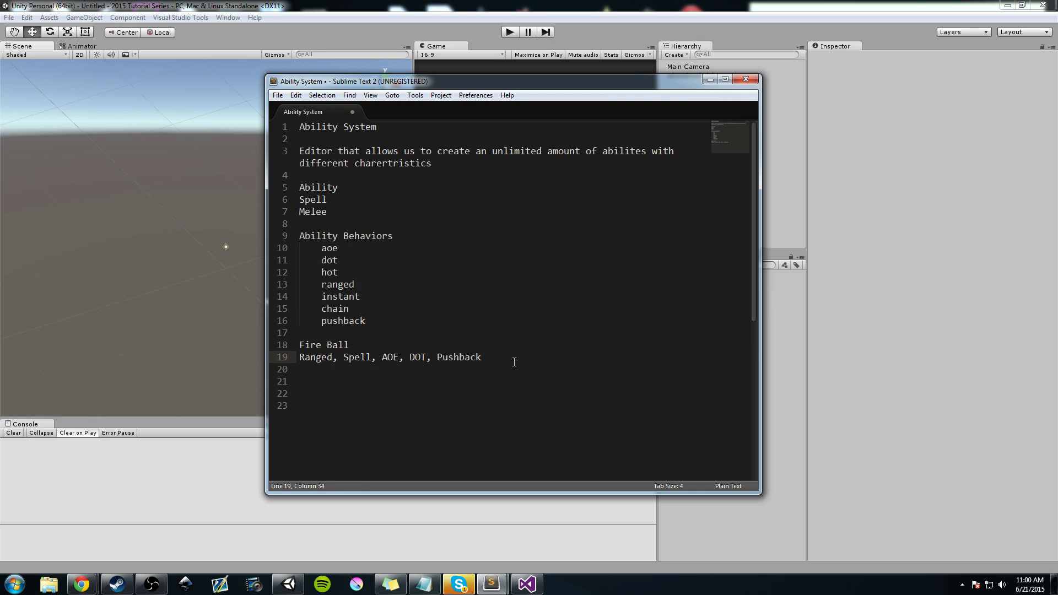
double_click(317, 126)
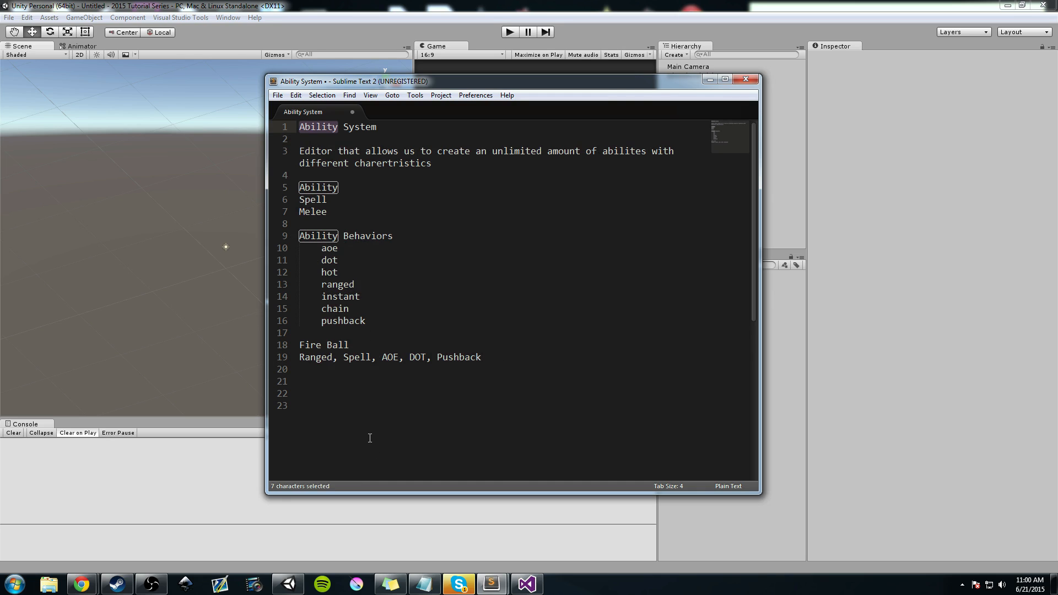
double_click(312, 211)
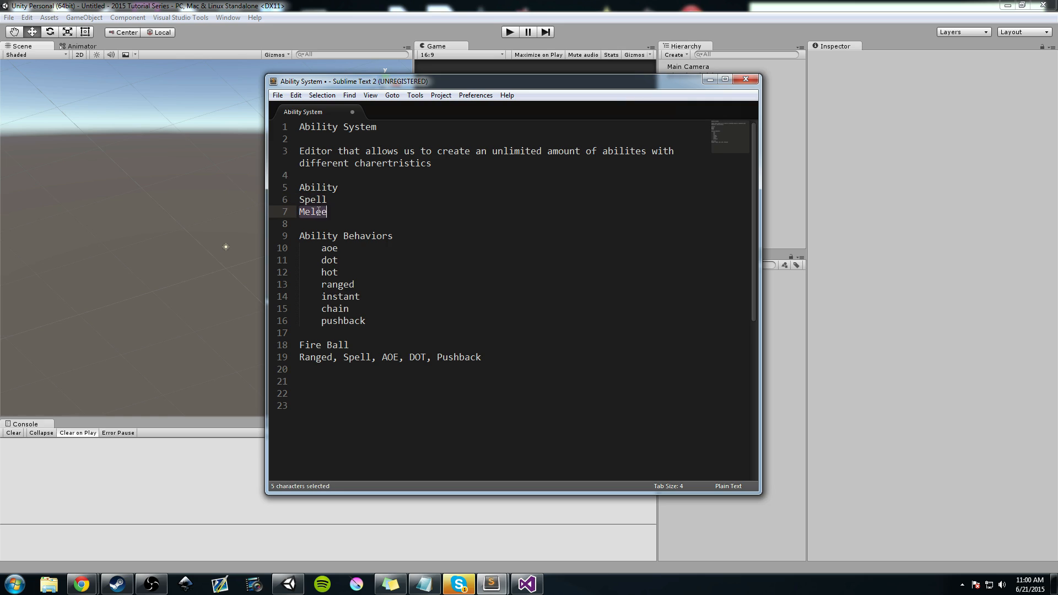
left_click(300, 333)
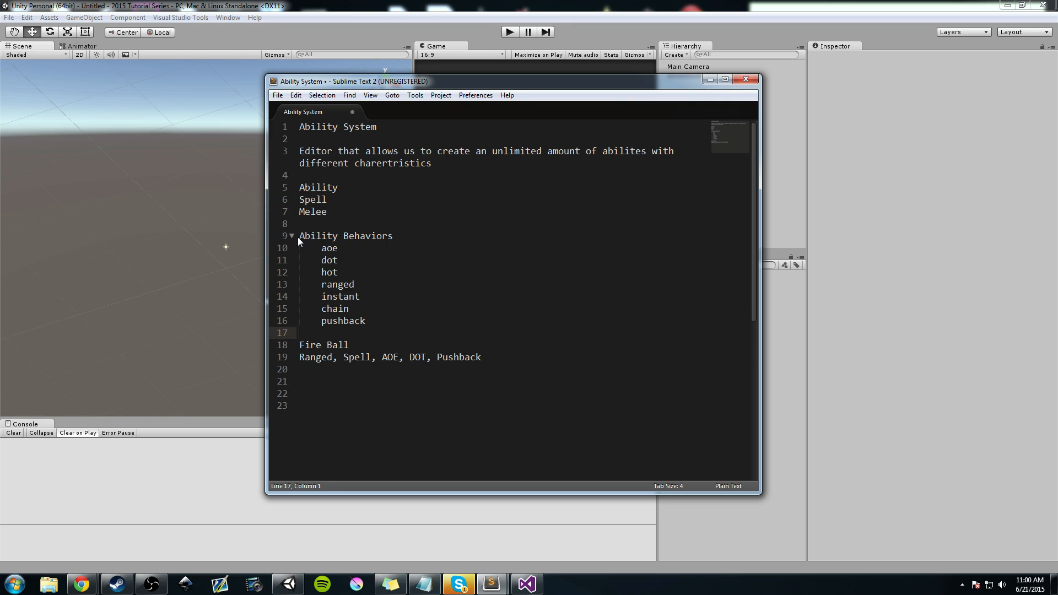
double_click(344, 235)
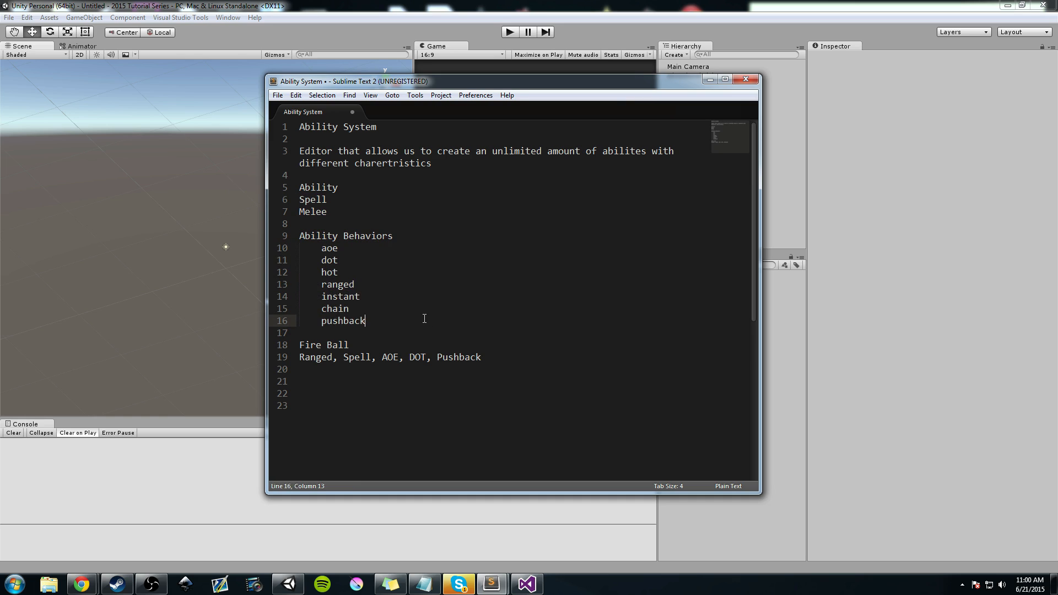
left_click(350, 308)
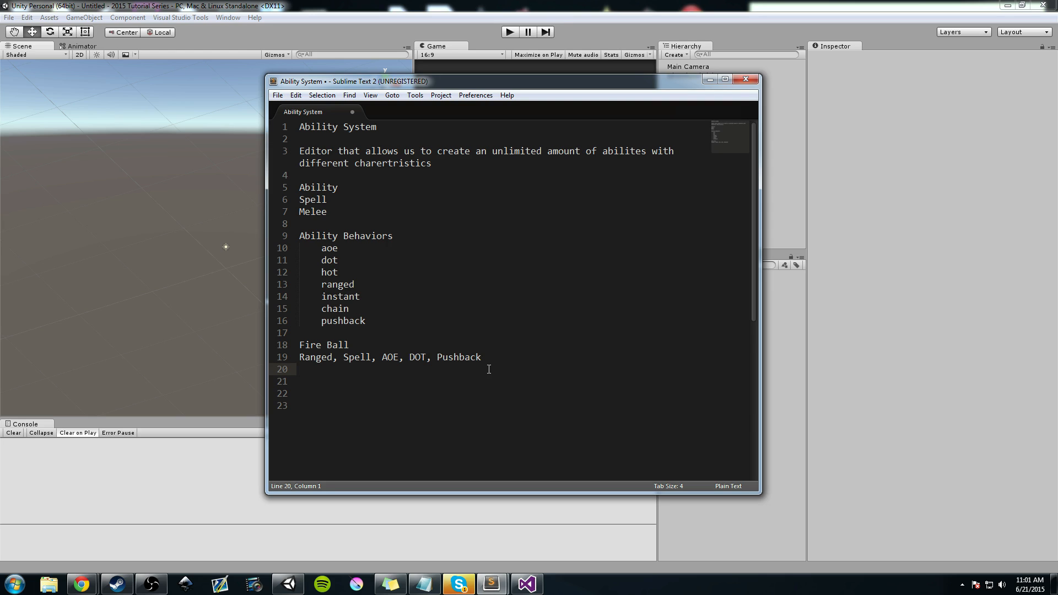
mouse_move(556, 274)
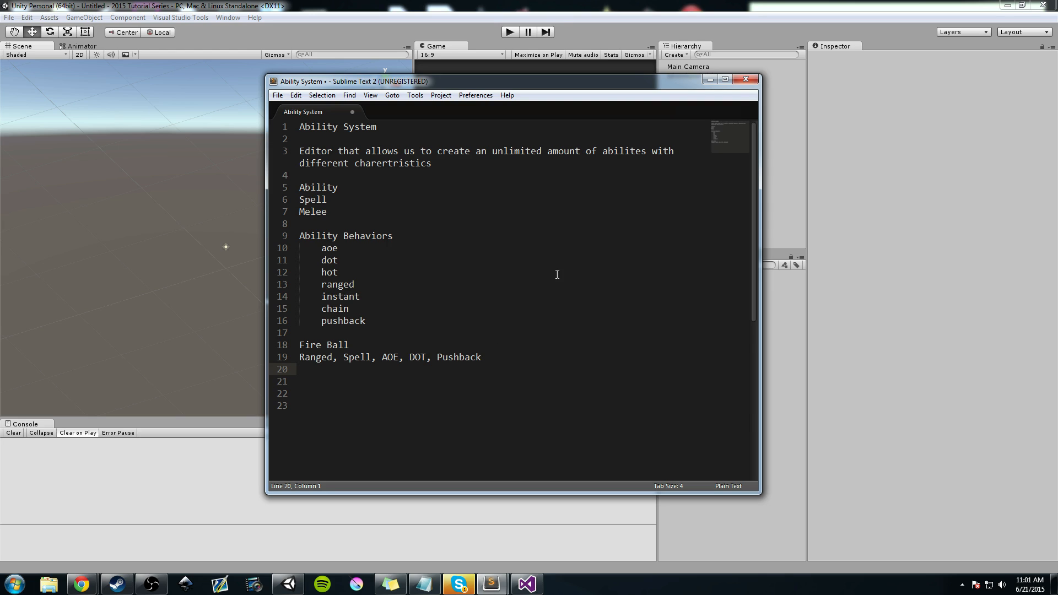